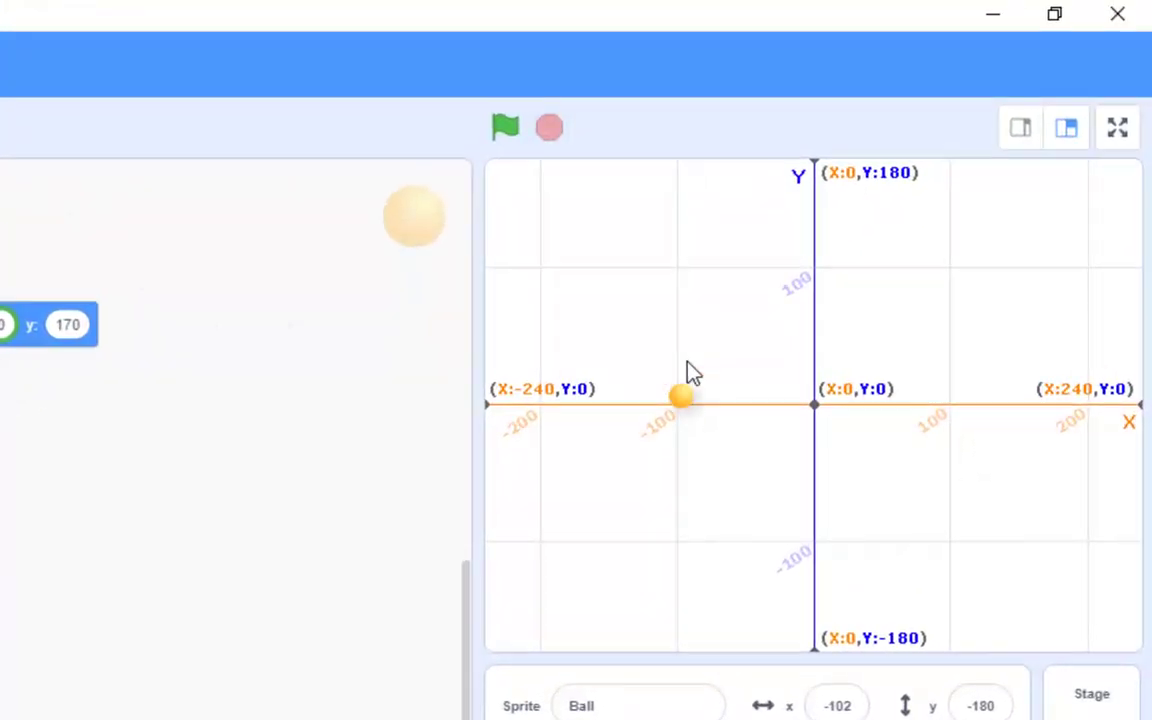
Drag the Ball sprite up the stage to about x -101, y 62.
{"action": "left_click_drag", "start_coordinate": [680, 398], "coordinate": [675, 321]}
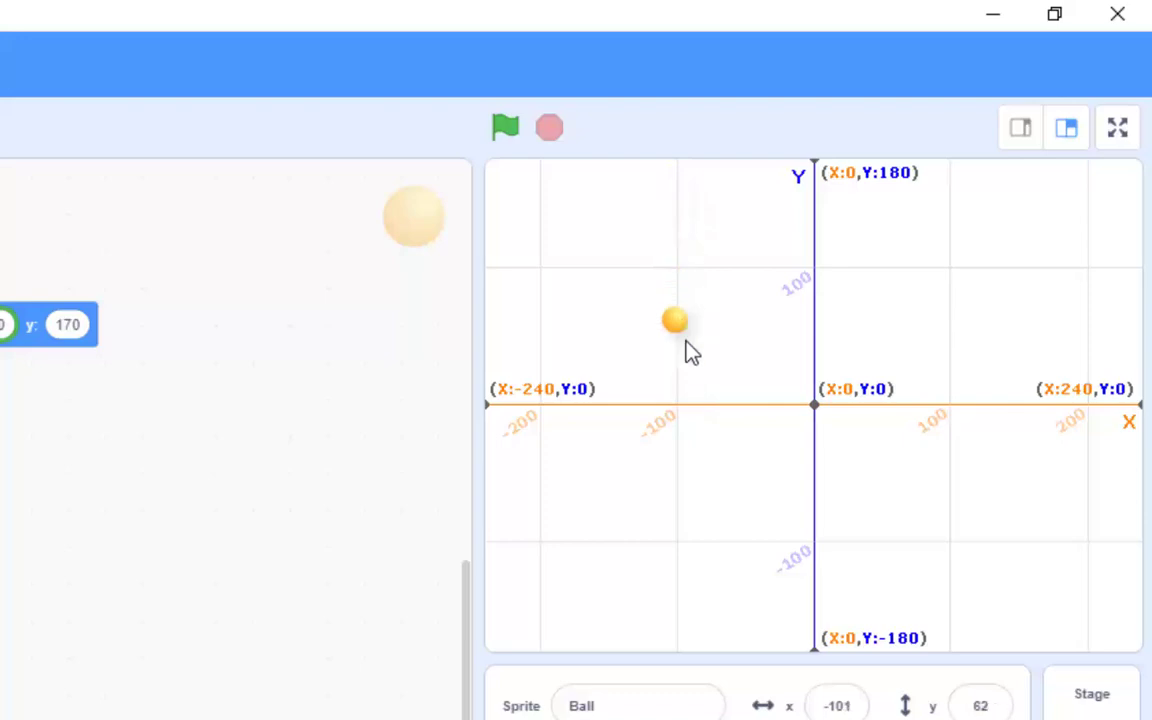
{"action": "mouse_move", "coordinate": [710, 398]}
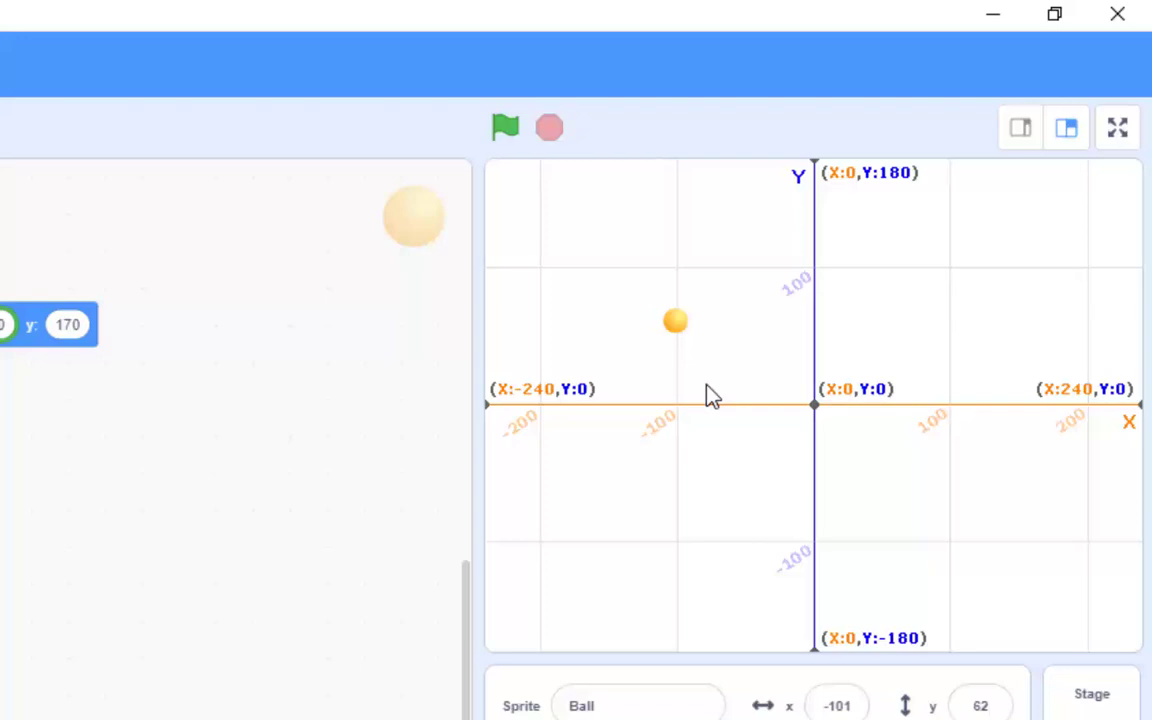
{"action": "mouse_move", "coordinate": [680, 364]}
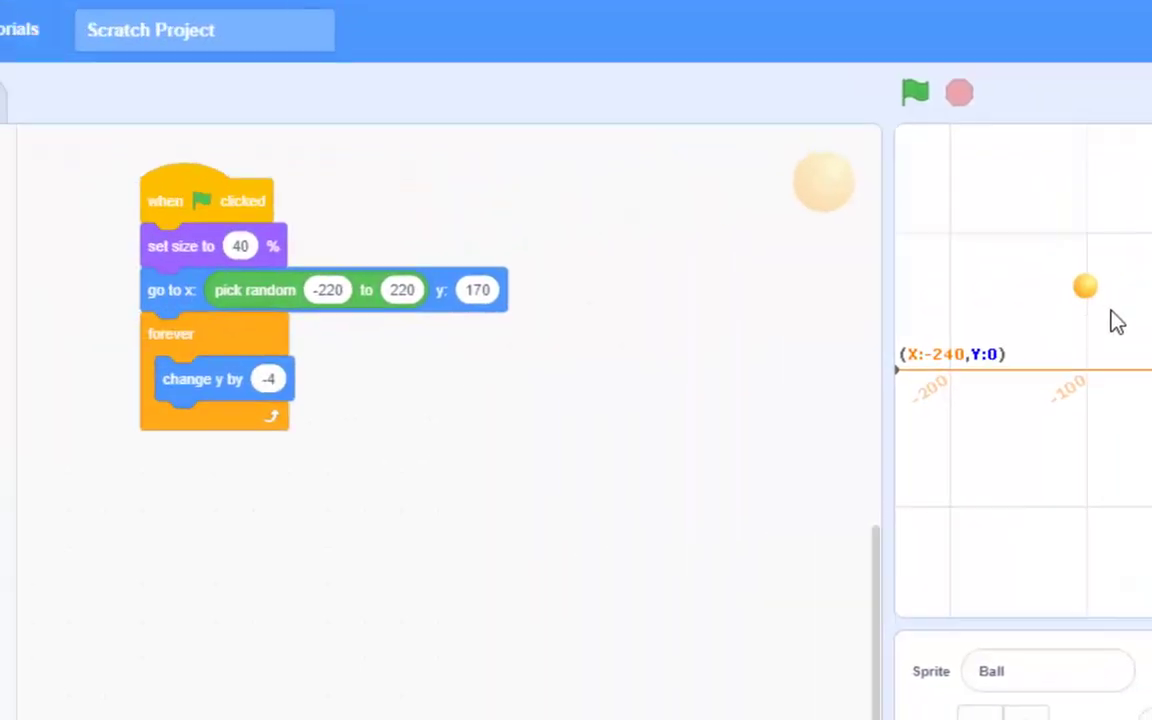
{"action": "left_click", "coordinate": [42, 680]}
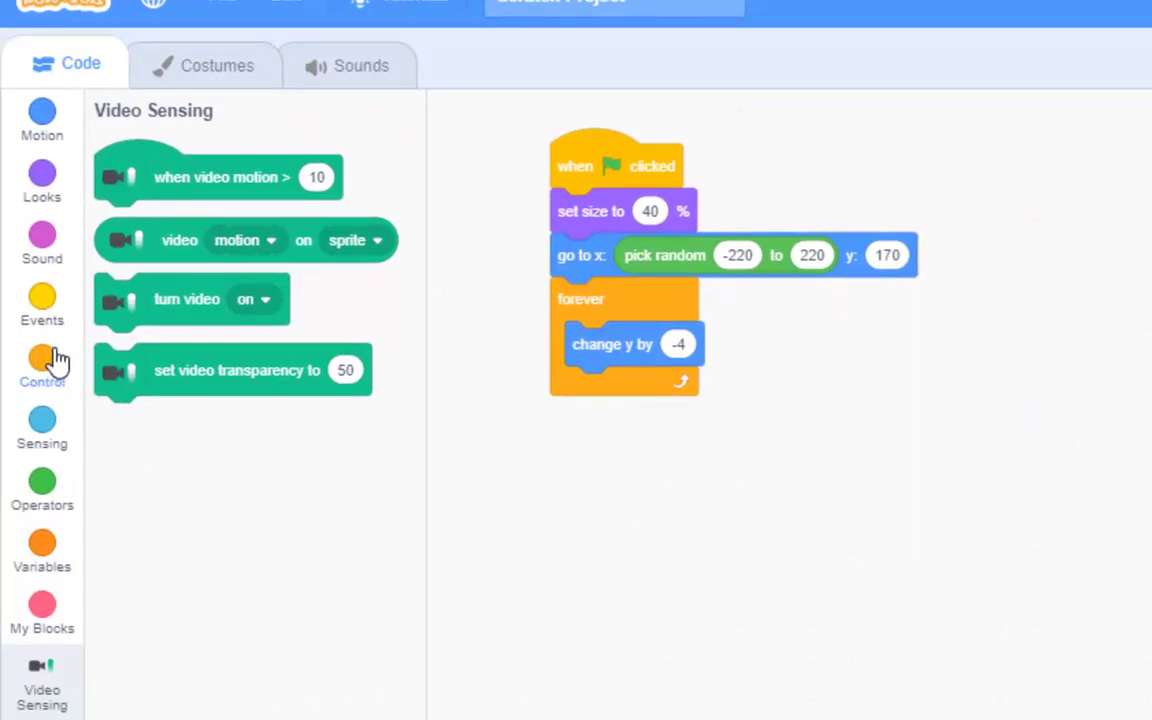
{"action": "left_click", "coordinate": [42, 361]}
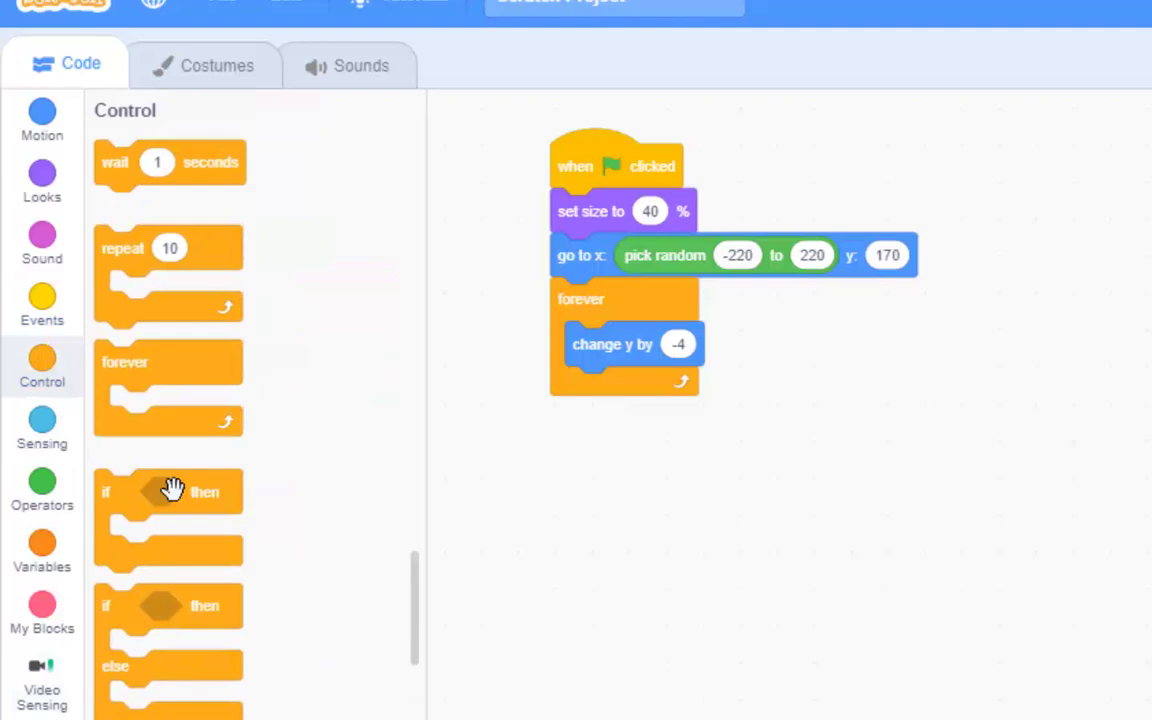
{"action": "left_click_drag", "start_coordinate": [168, 490], "coordinate": [758, 550]}
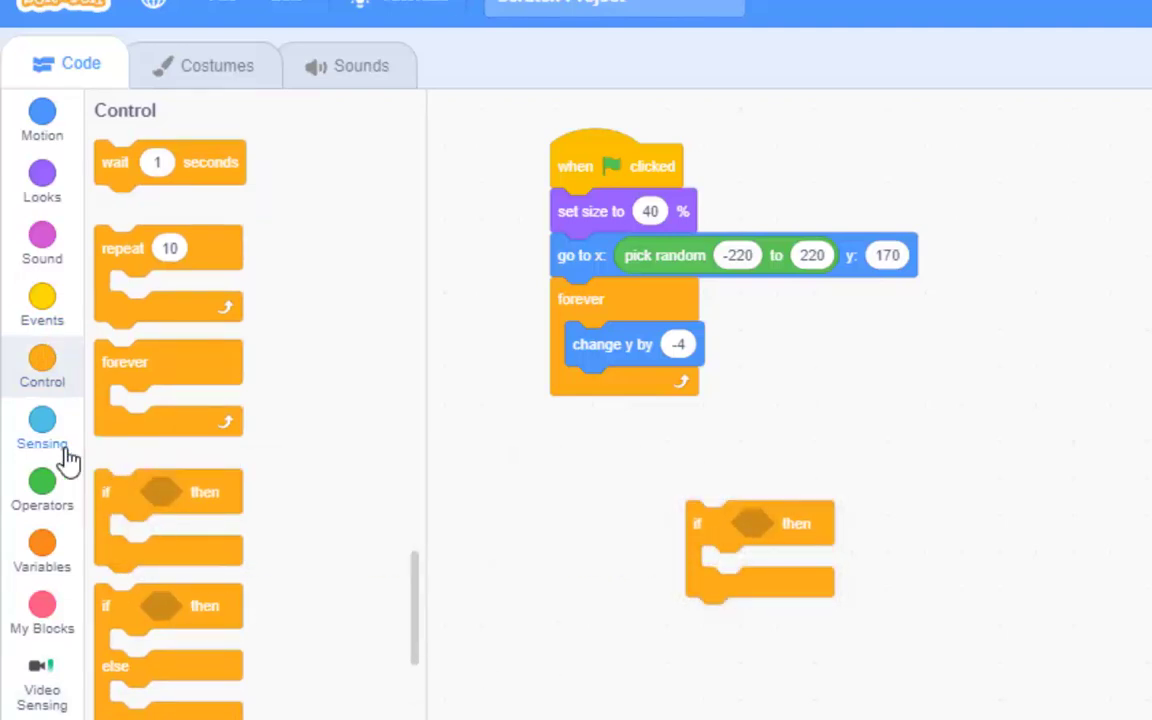
{"action": "left_click", "coordinate": [42, 425]}
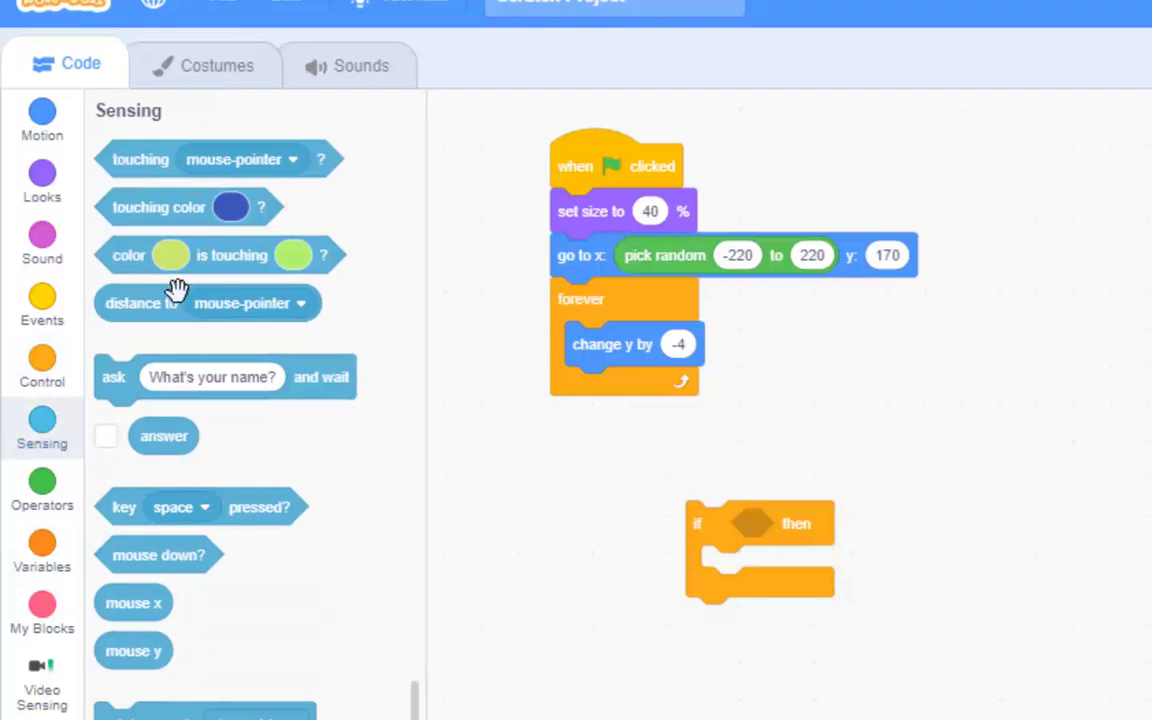
{"action": "mouse_move", "coordinate": [248, 512]}
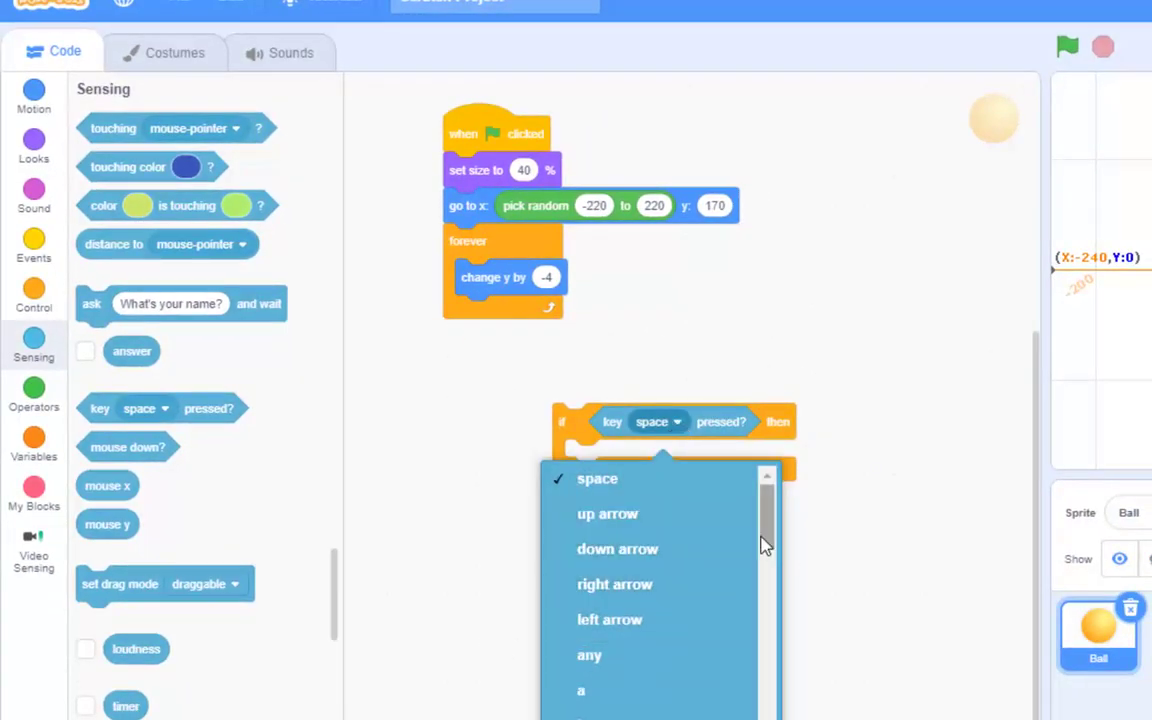
{"action": "left_click", "coordinate": [597, 479]}
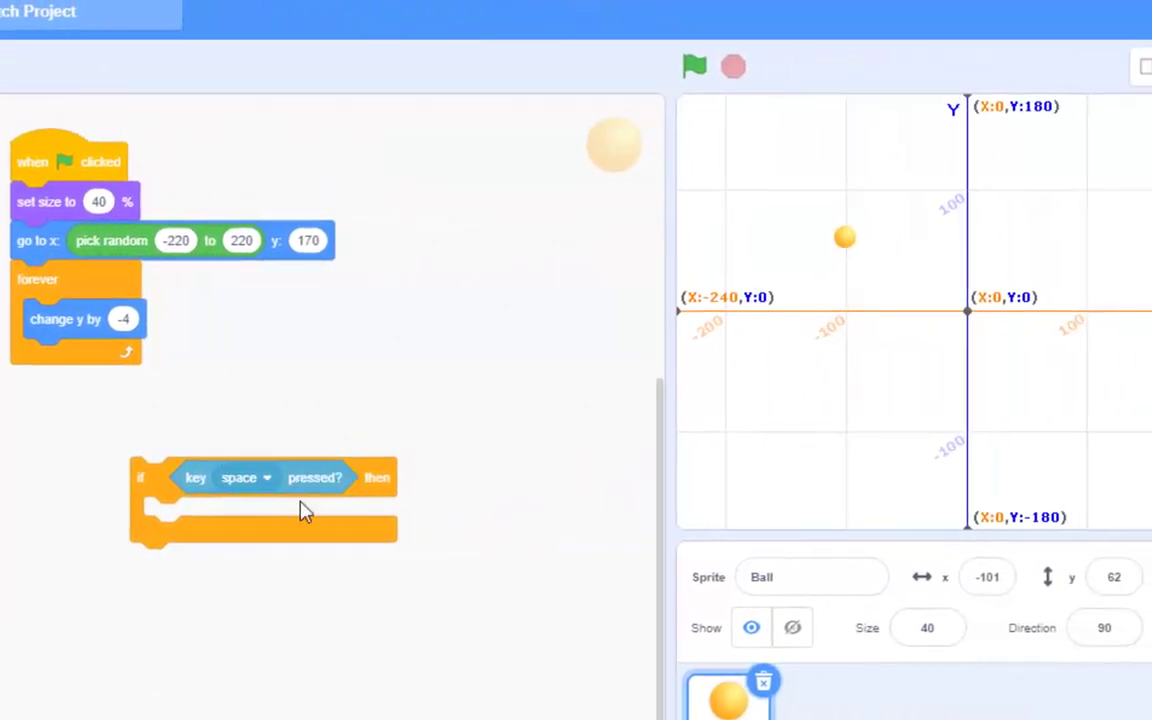
{"action": "mouse_move", "coordinate": [315, 482]}
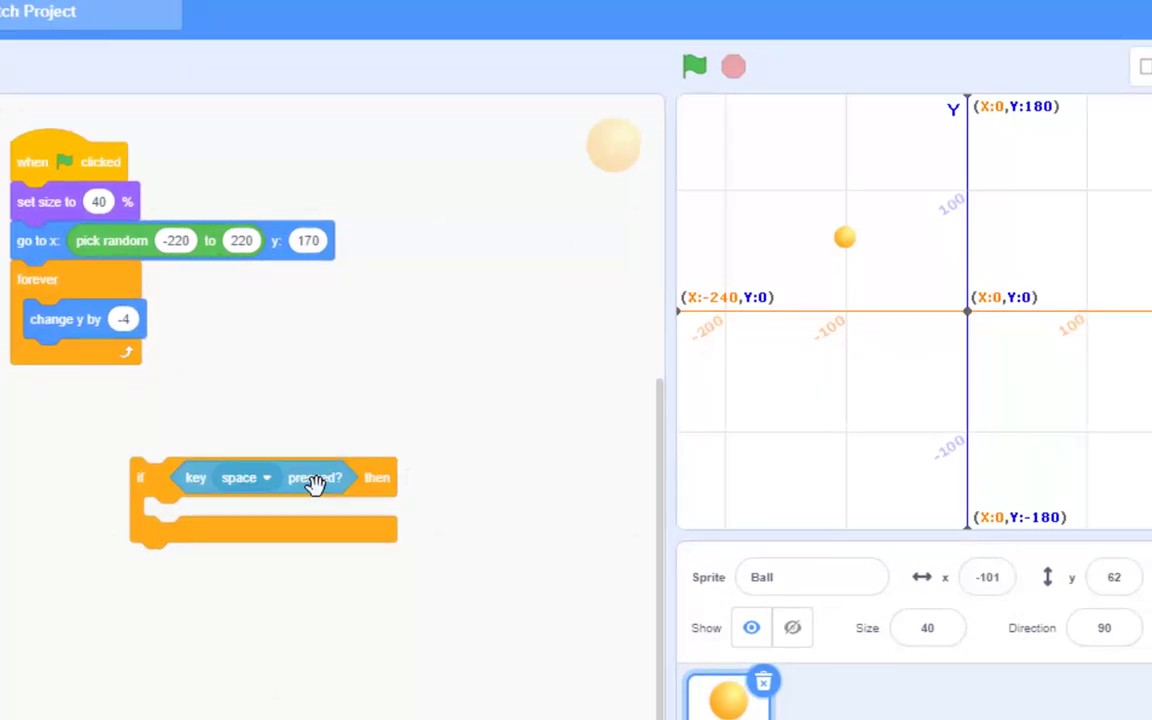
{"action": "mouse_move", "coordinate": [205, 470]}
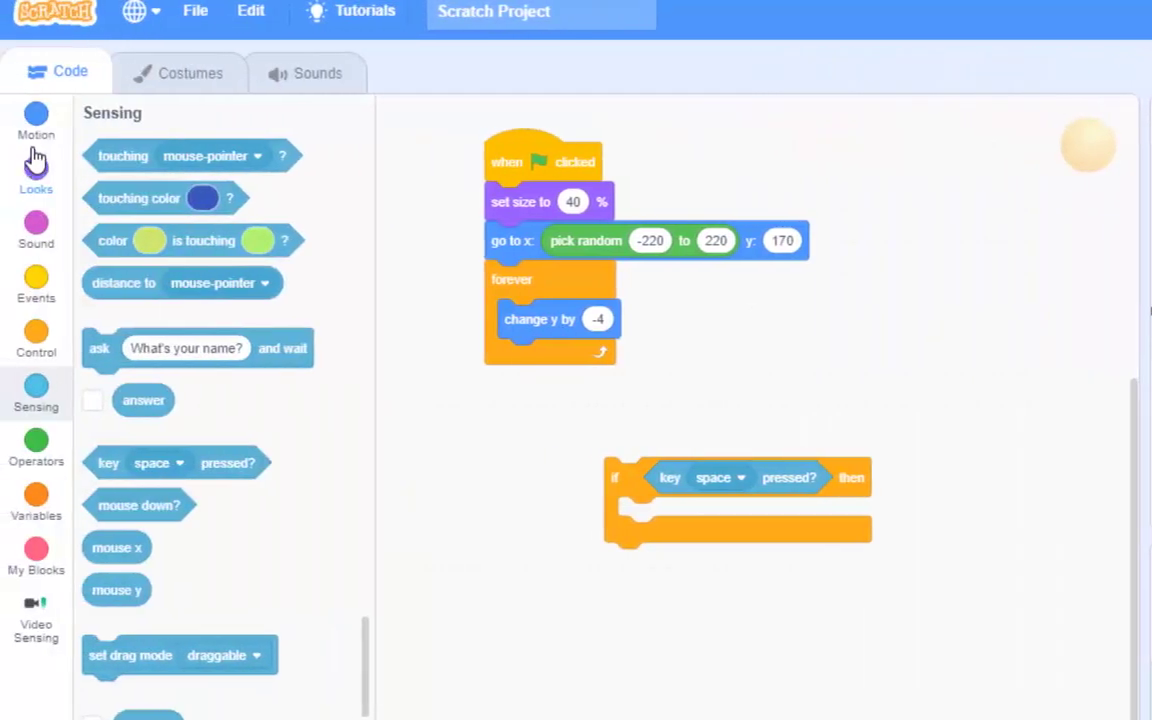
Put a 'change y by 100' motion block inside the space-pressed if block.
{"action": "left_click", "coordinate": [37, 117]}
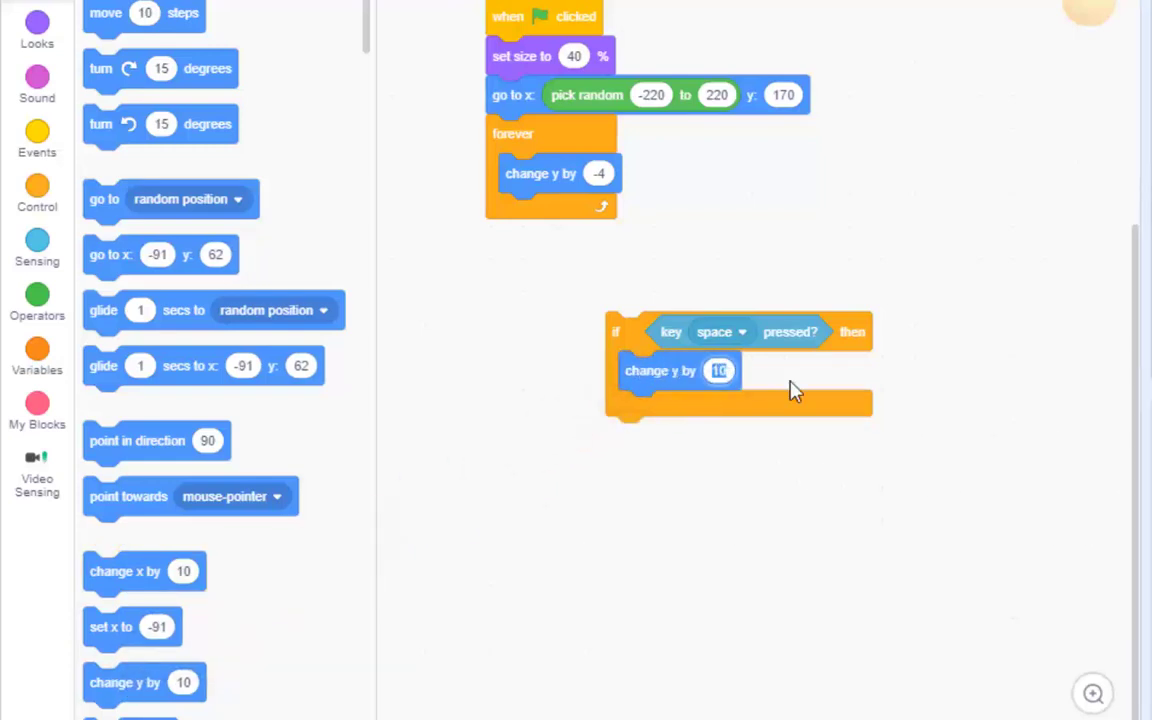
{"action": "type", "text": "100"}
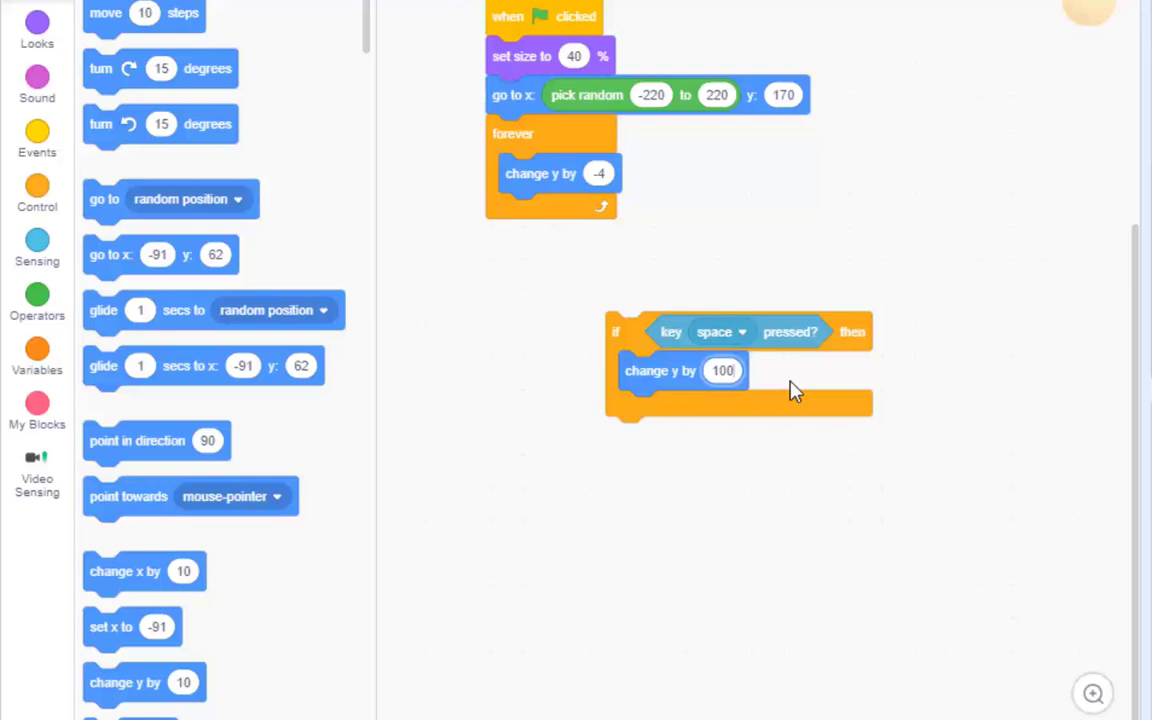
{"action": "mouse_move", "coordinate": [638, 343]}
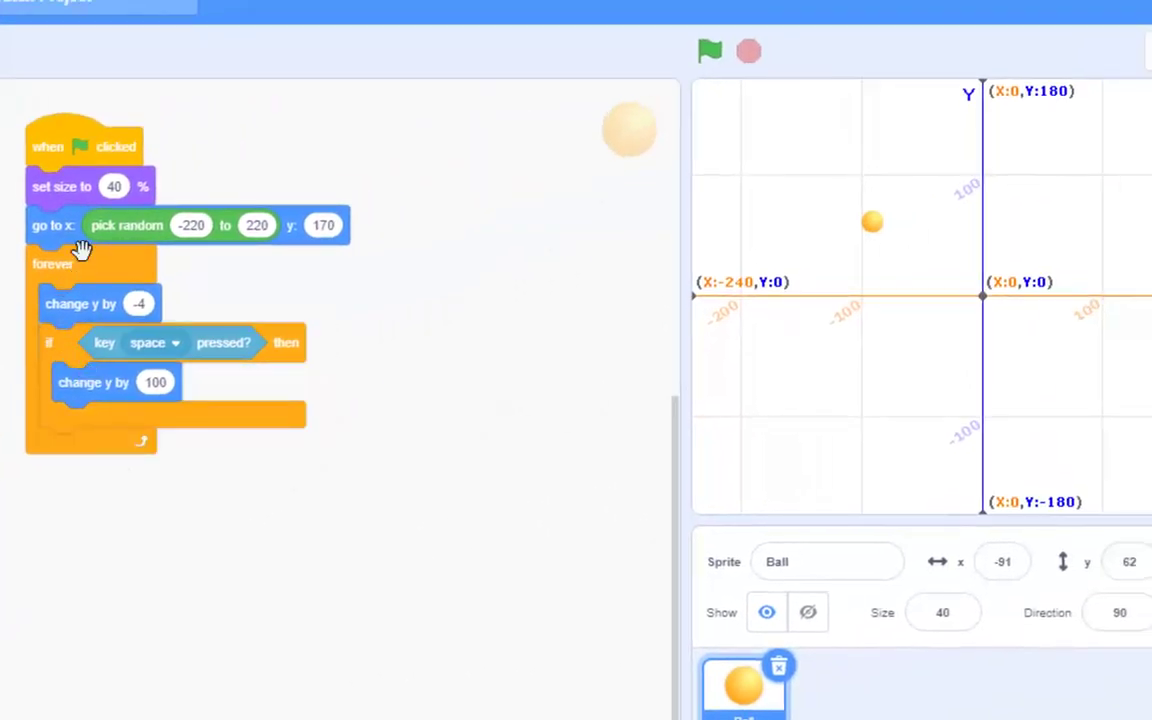
{"action": "mouse_move", "coordinate": [125, 260]}
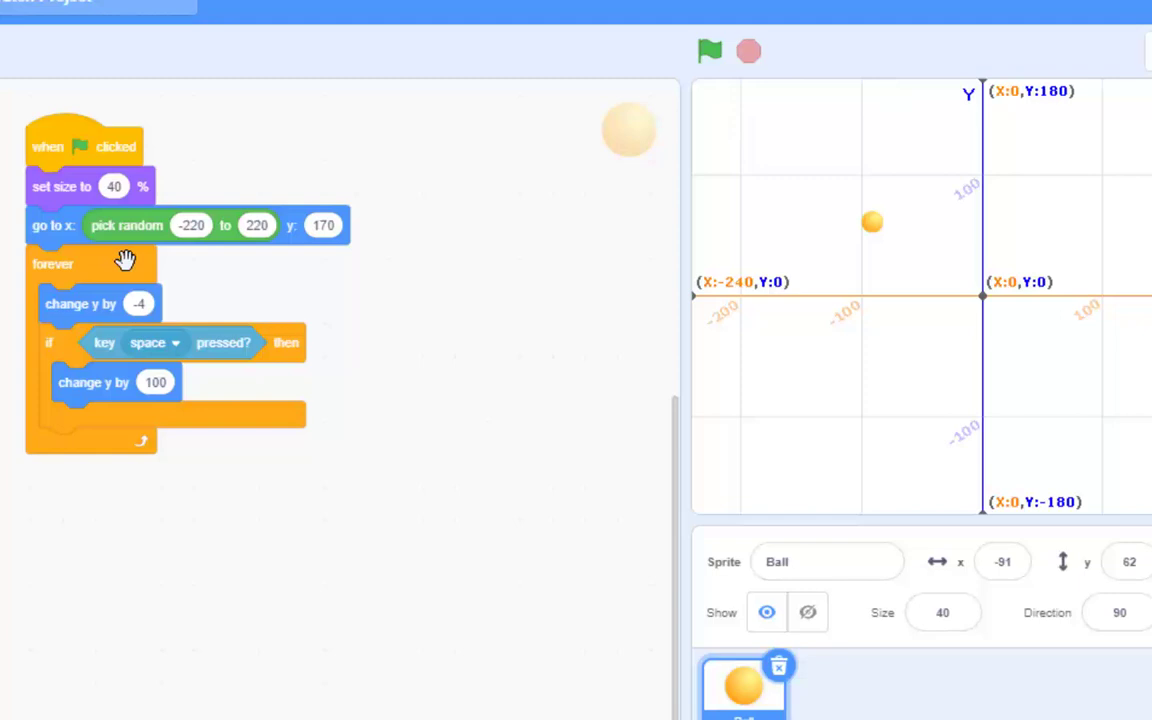
{"action": "mouse_move", "coordinate": [65, 288]}
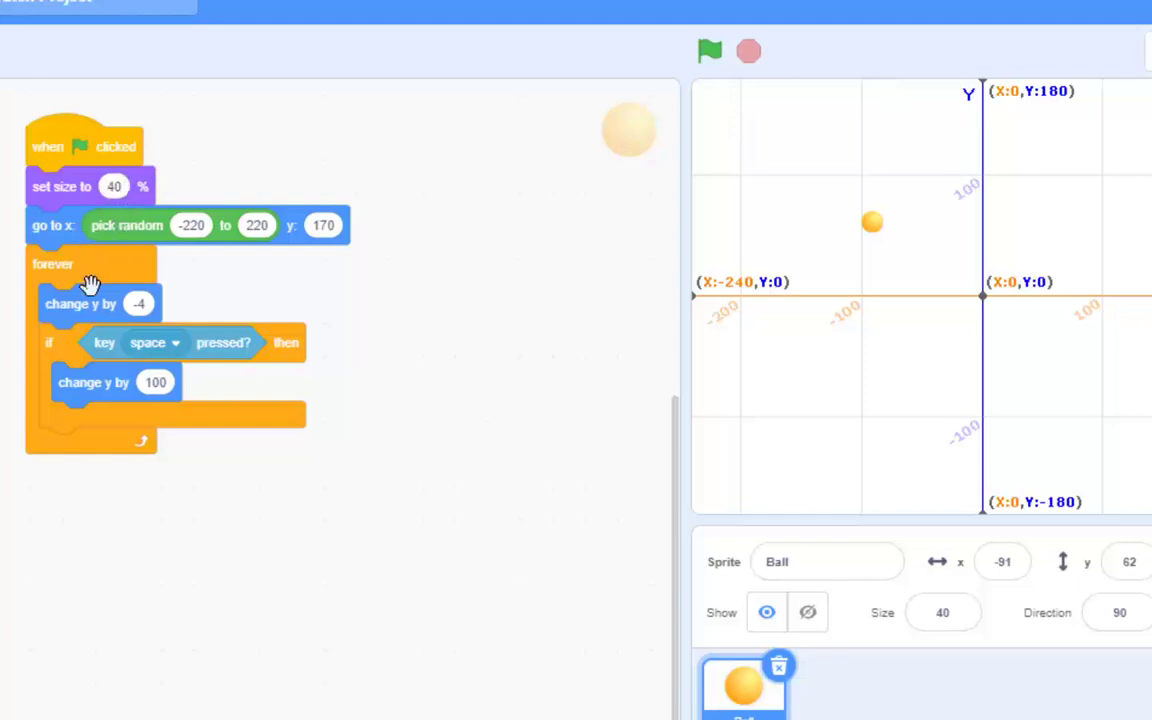
{"action": "mouse_move", "coordinate": [94, 350]}
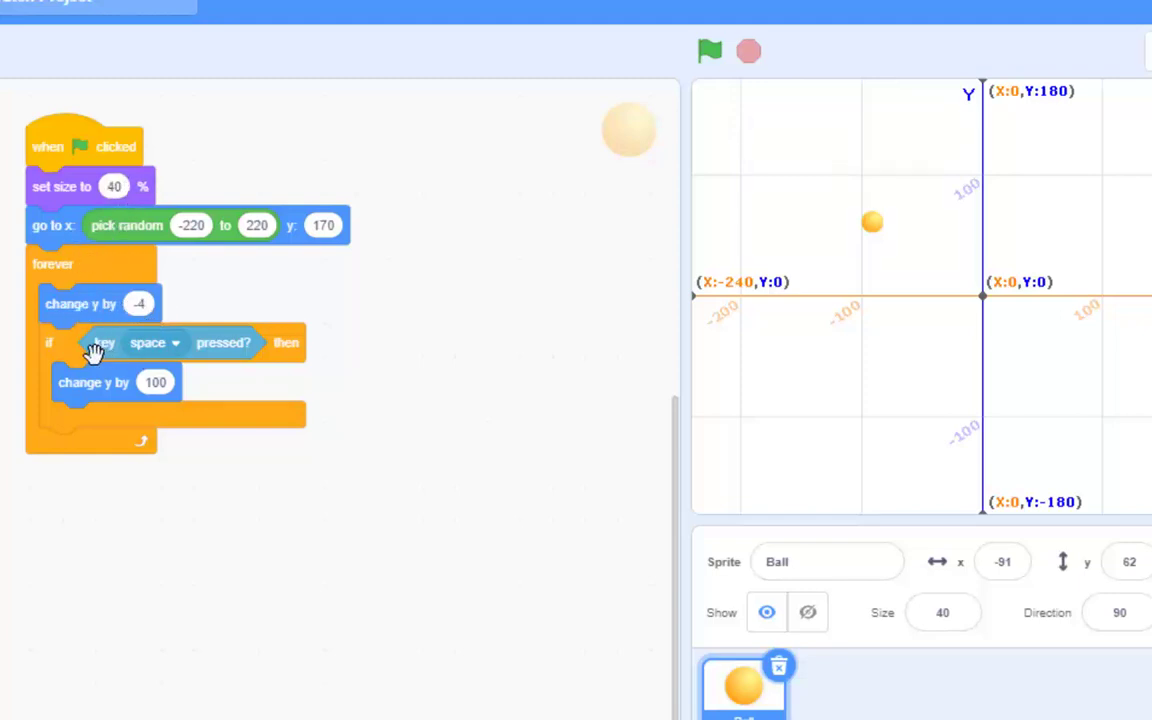
{"action": "mouse_move", "coordinate": [248, 349]}
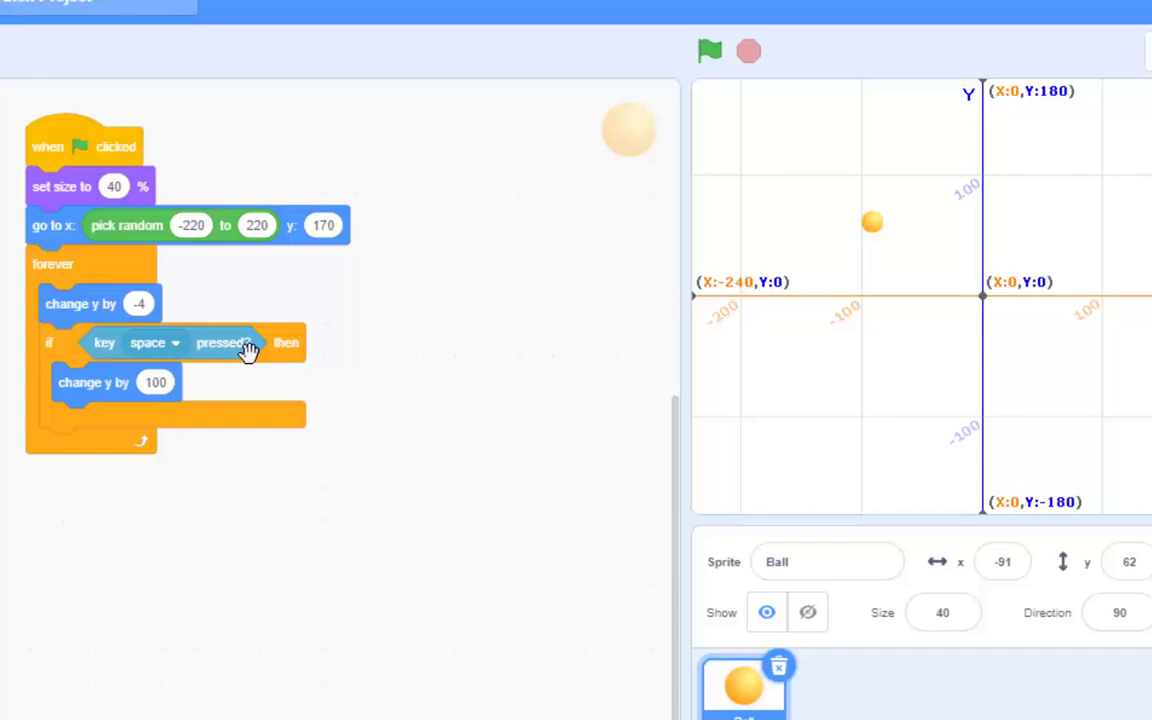
{"action": "mouse_move", "coordinate": [774, 90]}
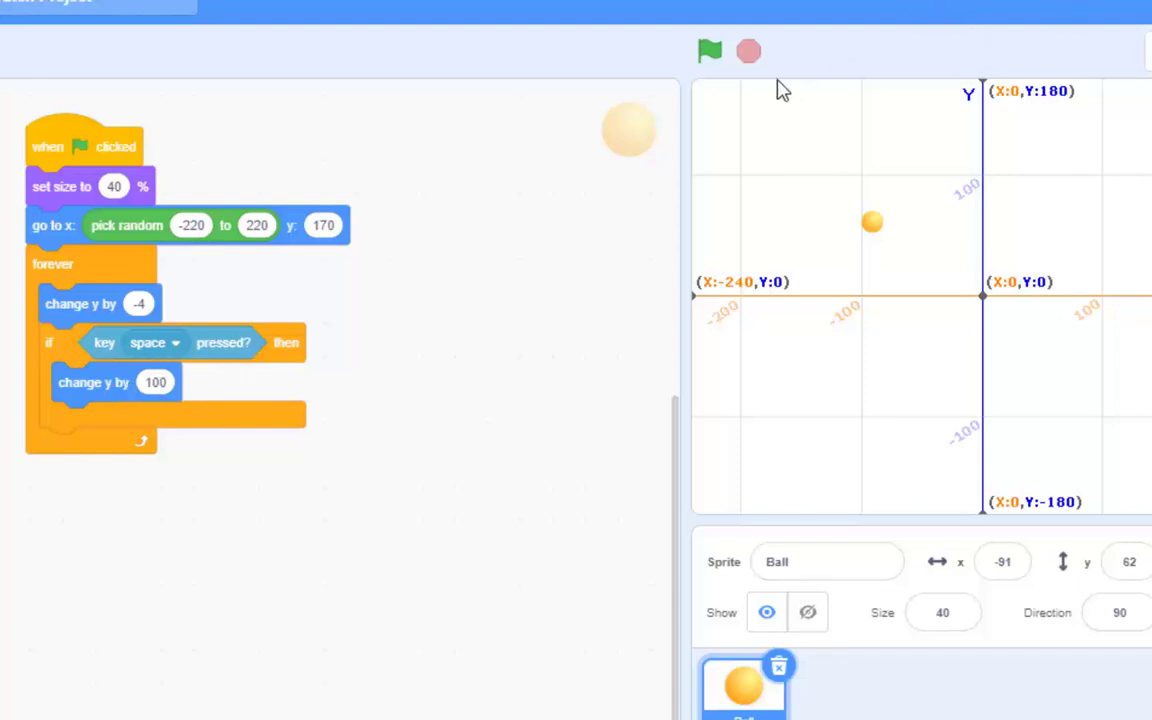
Run the game with the green flag to try the space jump, then stop it.
{"action": "left_click", "coordinate": [709, 50]}
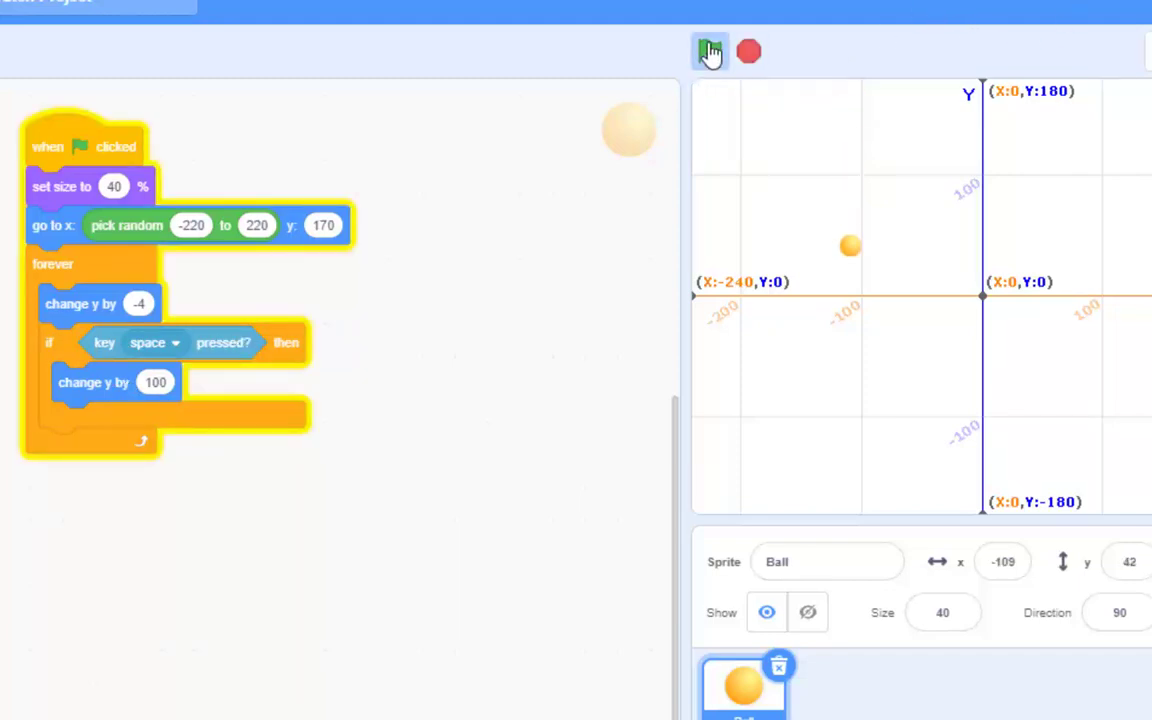
{"action": "left_click", "coordinate": [707, 50]}
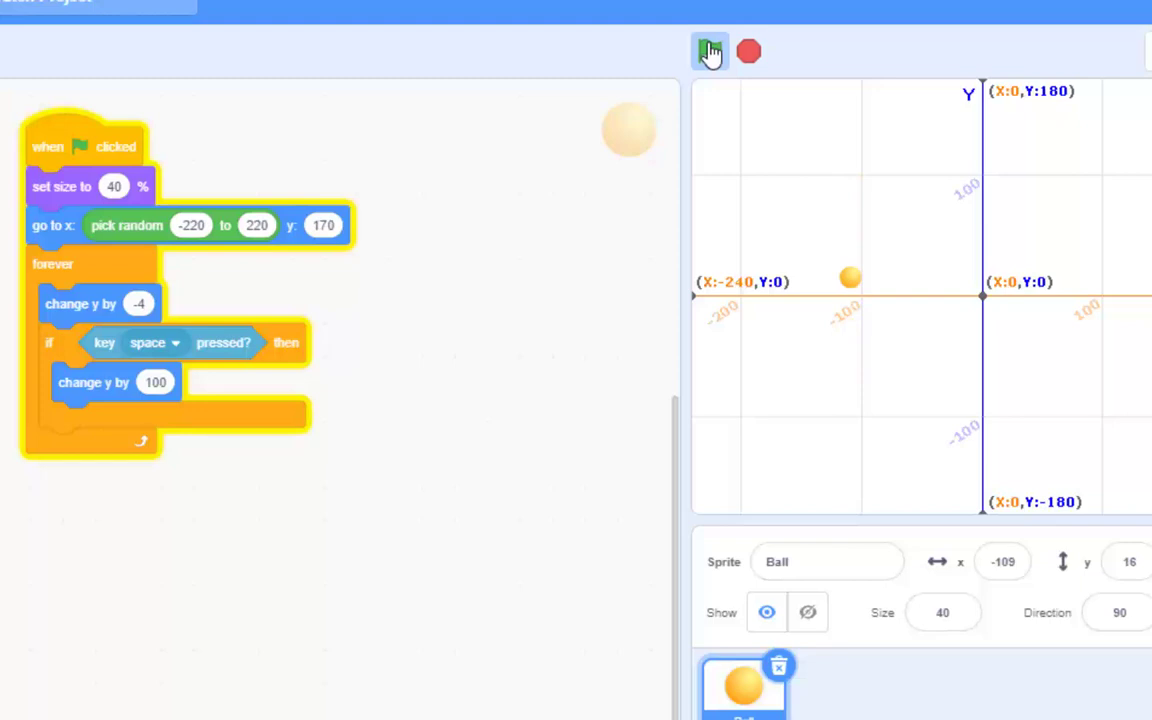
{"action": "left_click", "coordinate": [707, 51]}
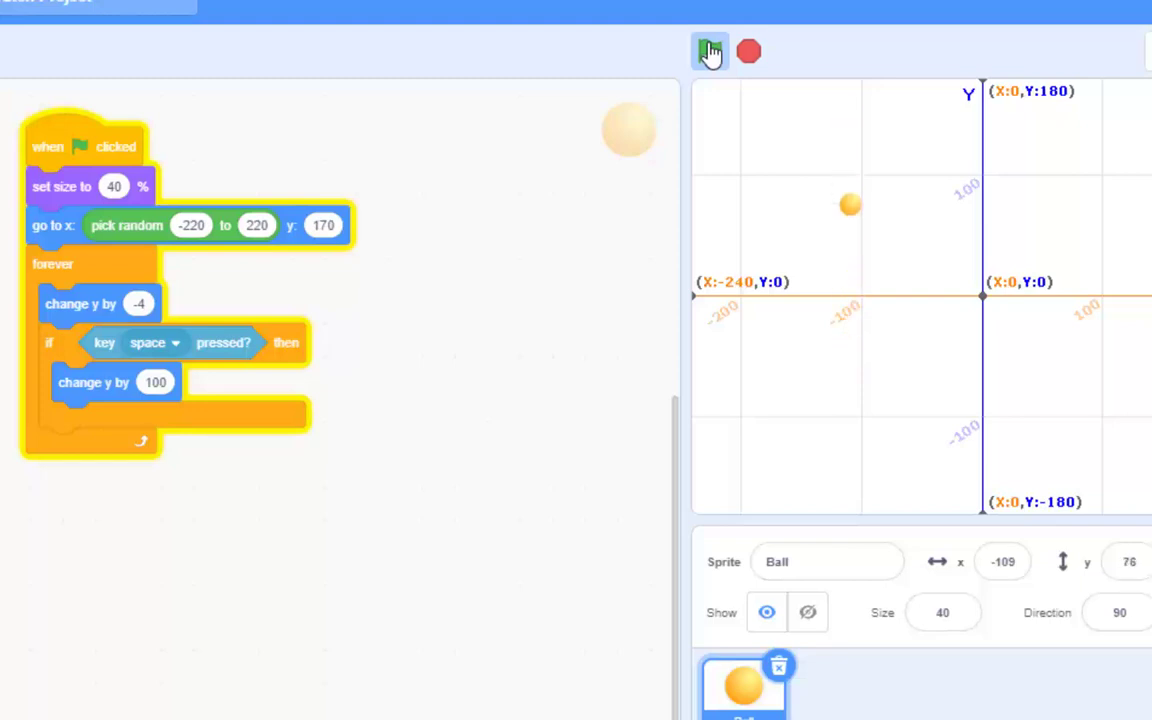
{"action": "left_click", "coordinate": [708, 51]}
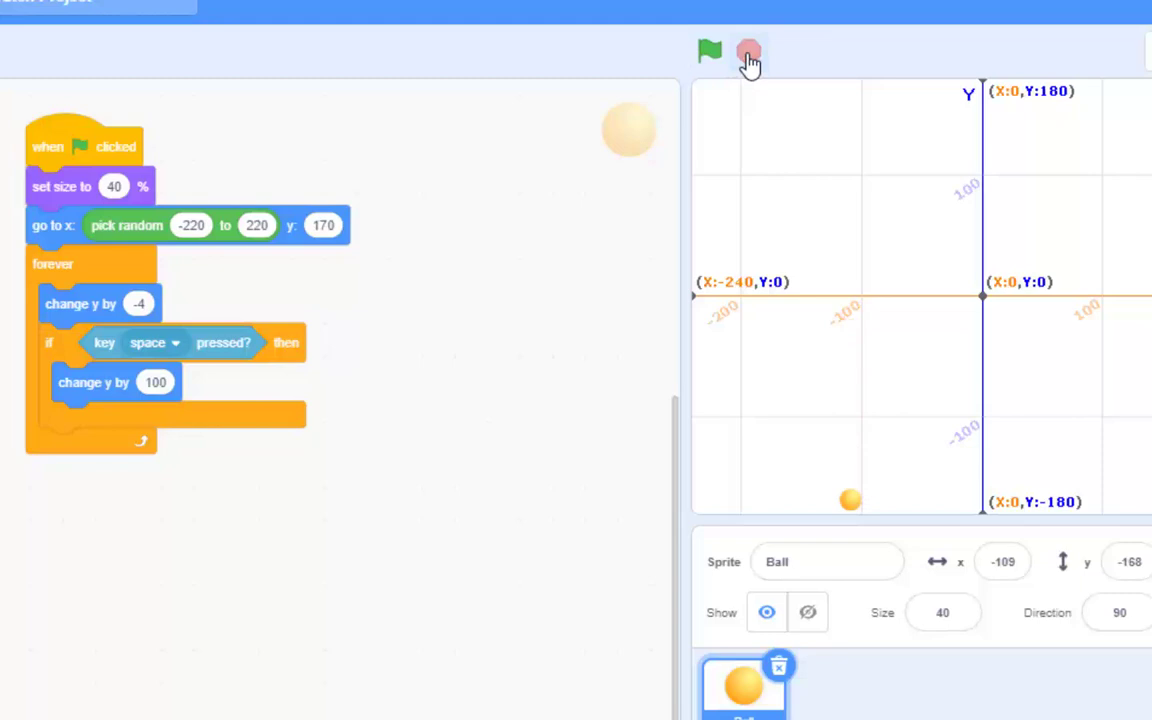
{"action": "mouse_move", "coordinate": [112, 411]}
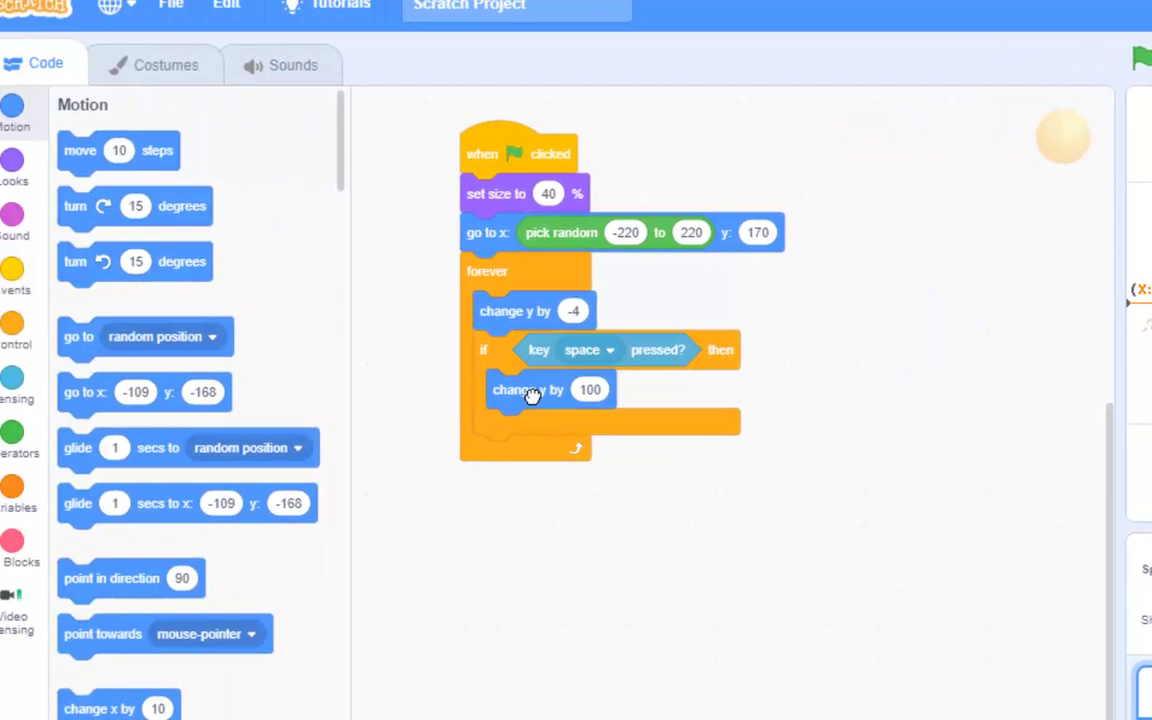
Replace the jump with a repeat 10 loop of change y by 10 inside the if.
{"action": "left_click_drag", "start_coordinate": [528, 389], "coordinate": [799, 599]}
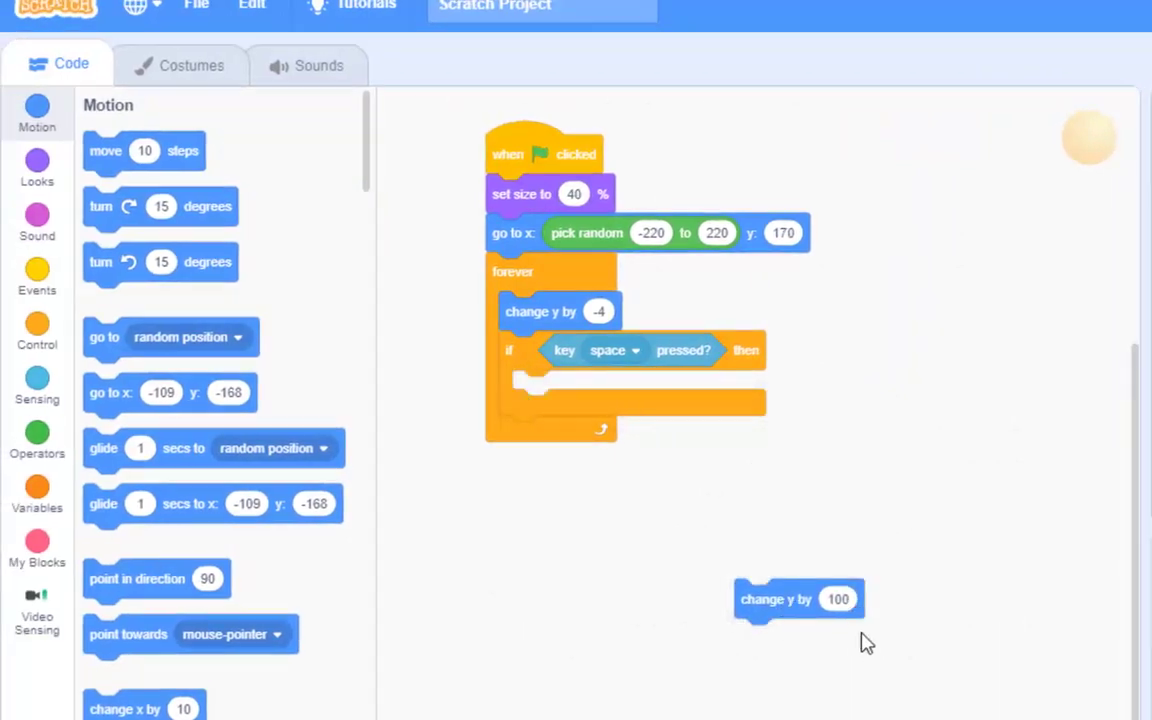
{"action": "left_click", "coordinate": [837, 599]}
{"action": "type", "text": "10"}
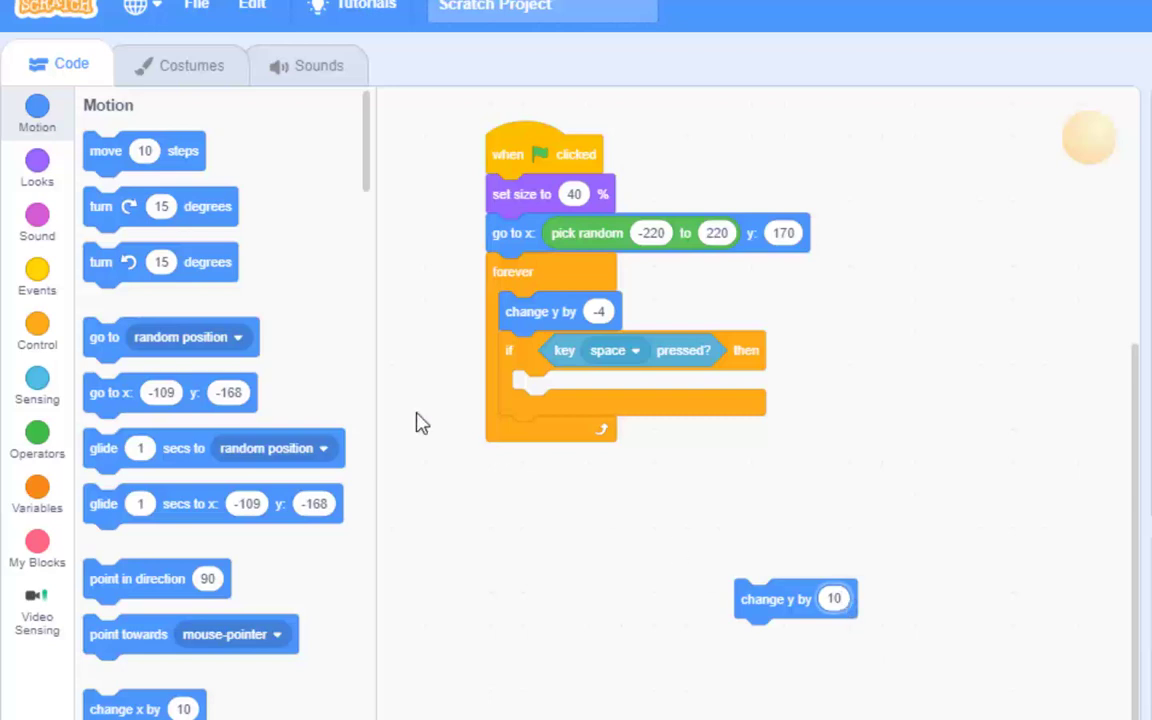
{"action": "left_click", "coordinate": [37, 330]}
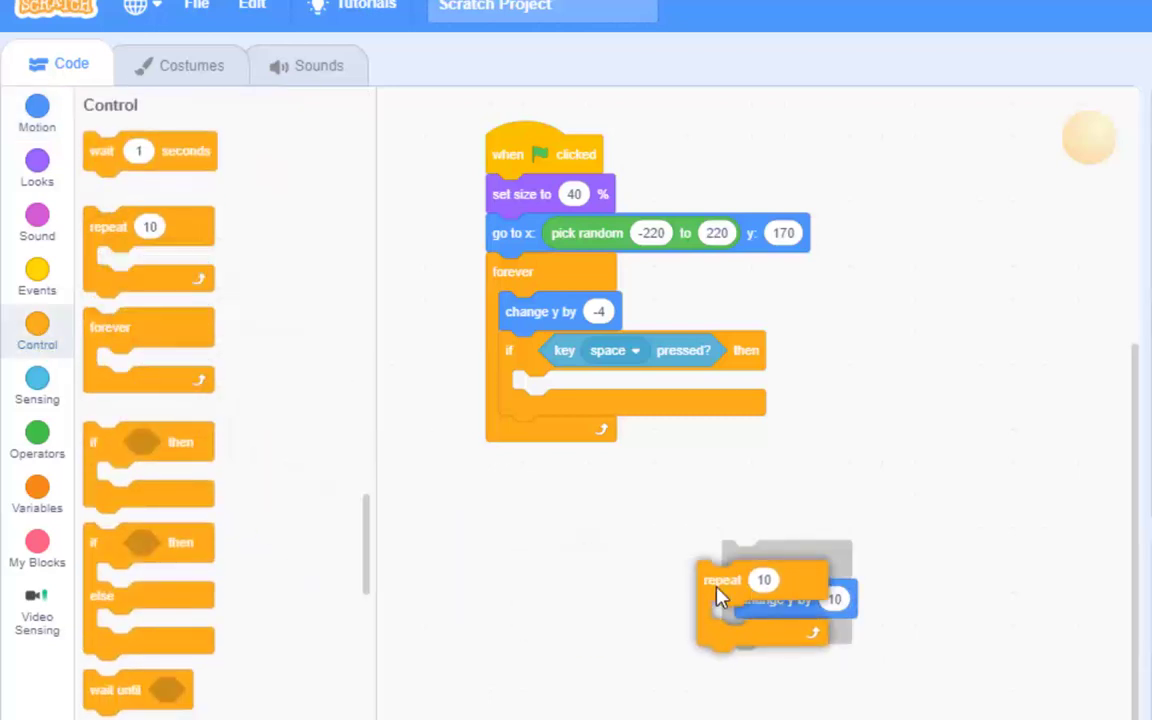
{"action": "left_click_drag", "start_coordinate": [760, 595], "coordinate": [575, 425]}
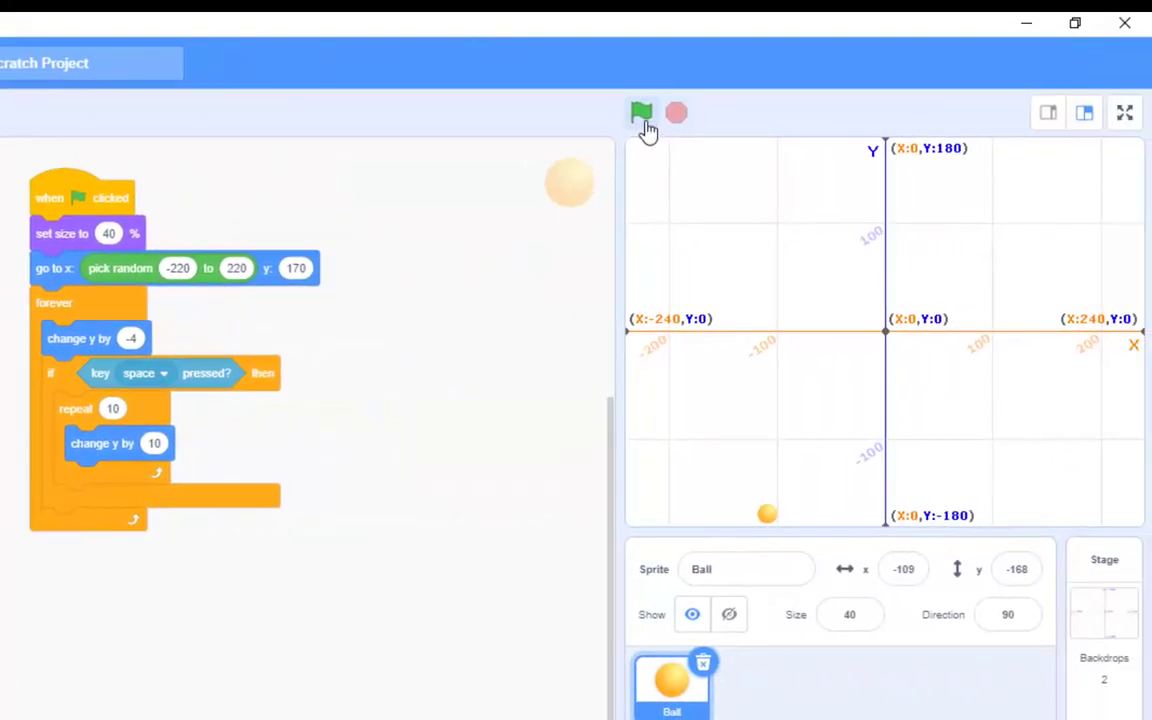
Run the game to watch the smoother repeat-10 jump, then stop it.
{"action": "left_click", "coordinate": [641, 111]}
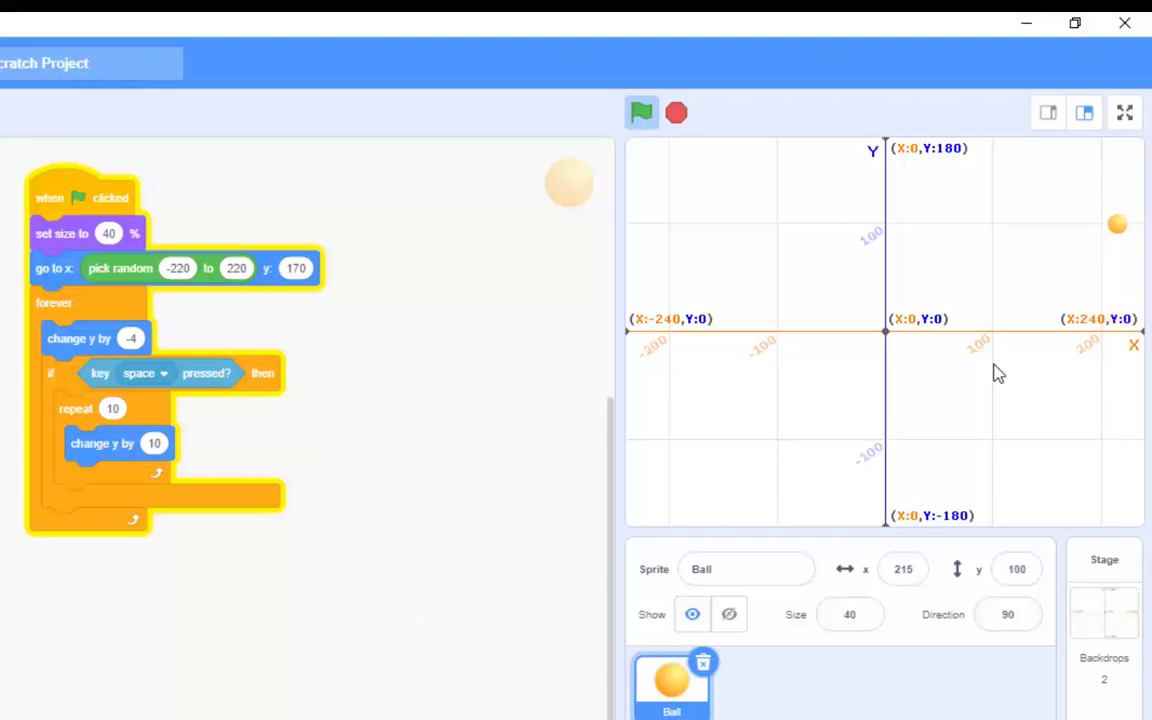
{"action": "left_click", "coordinate": [673, 112]}
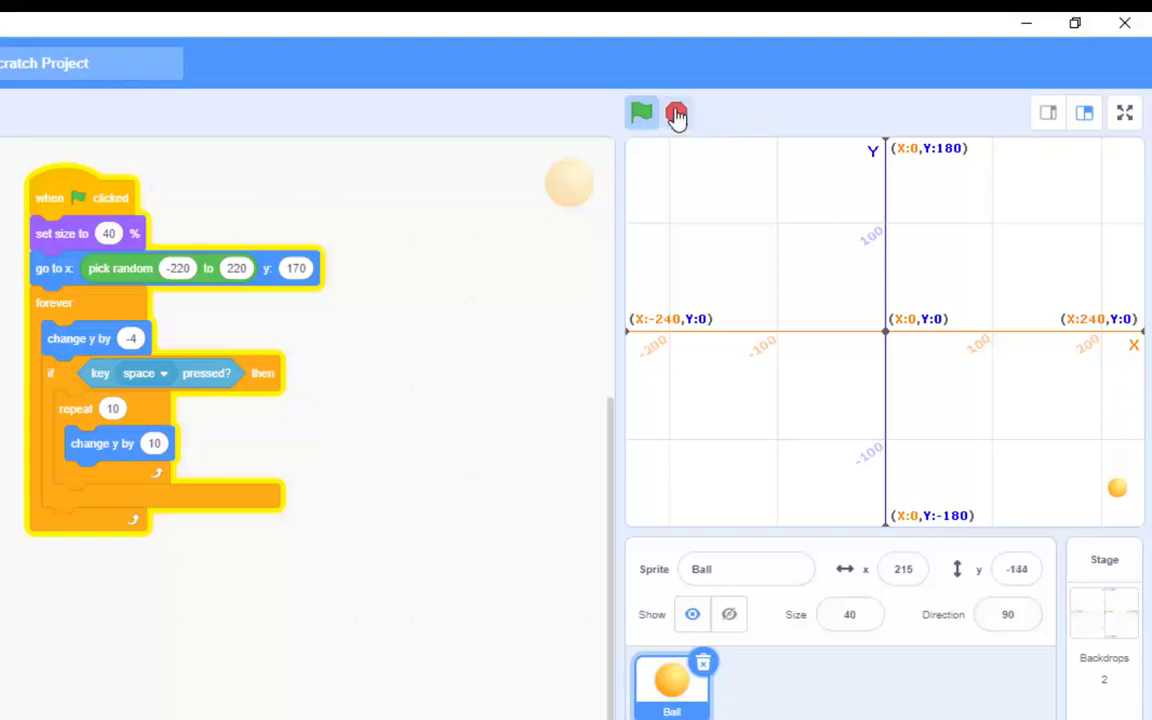
Stop the game, change the Stage's video transparency from 100 to 0, and run again.
{"action": "left_click", "coordinate": [675, 112]}
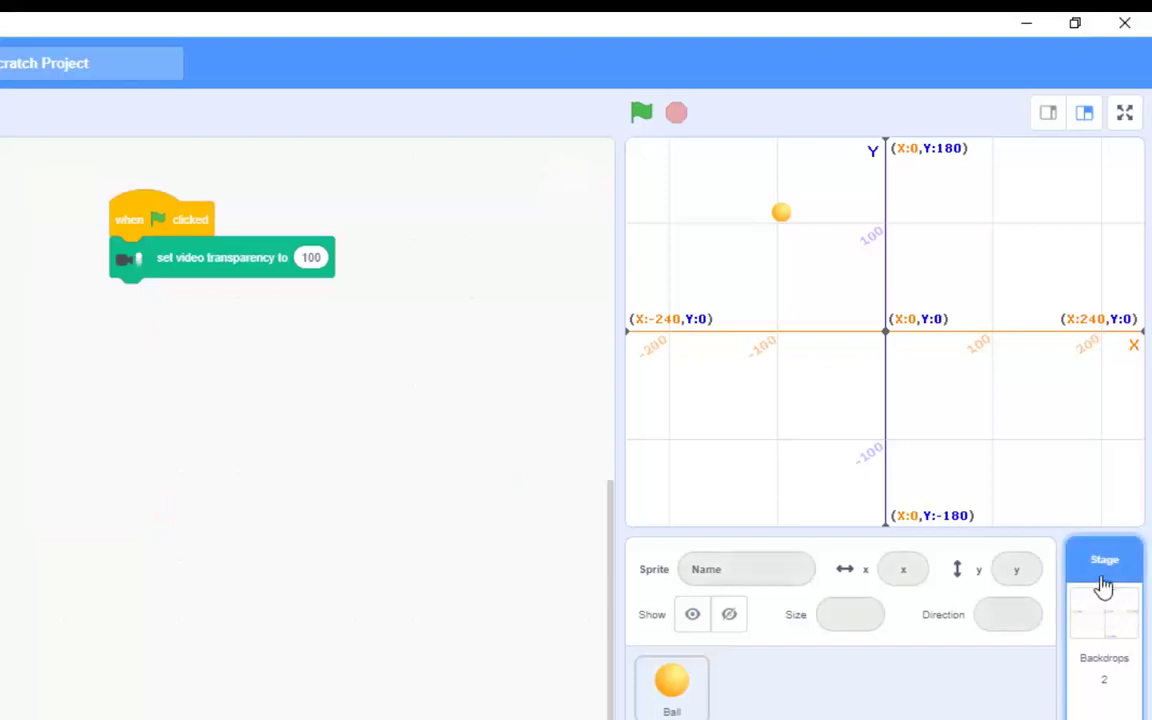
{"action": "mouse_move", "coordinate": [912, 537]}
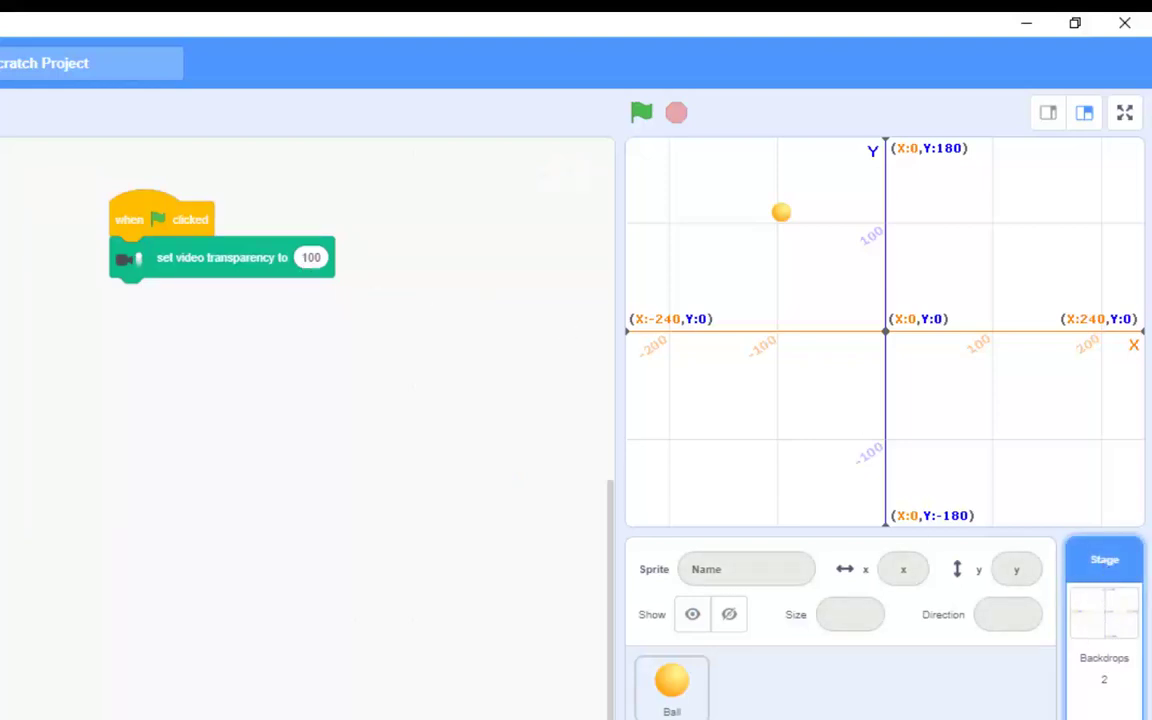
{"action": "left_click", "coordinate": [311, 257]}
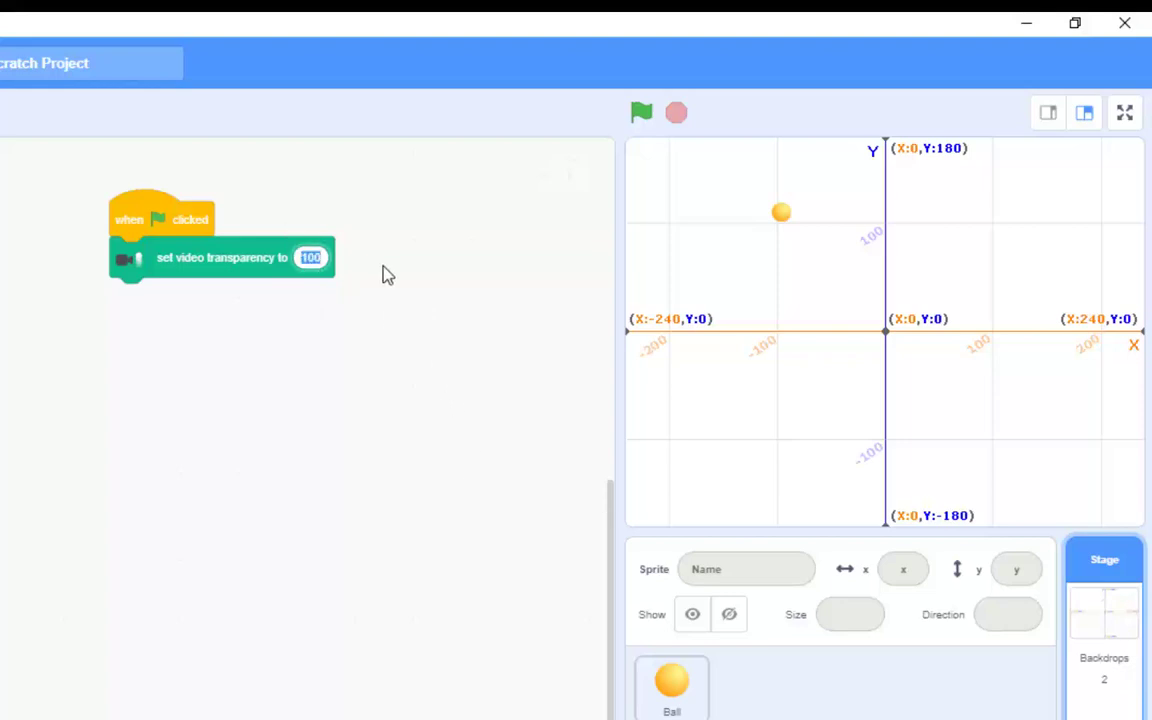
{"action": "type", "text": "0"}
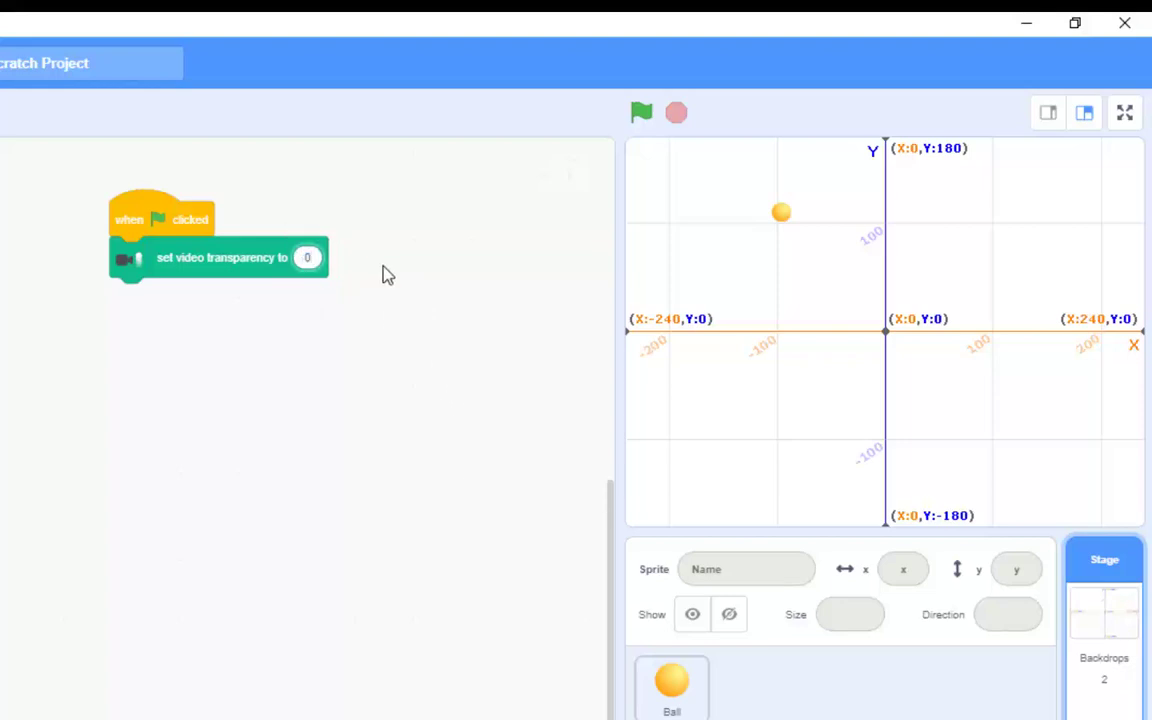
{"action": "left_click", "coordinate": [641, 112]}
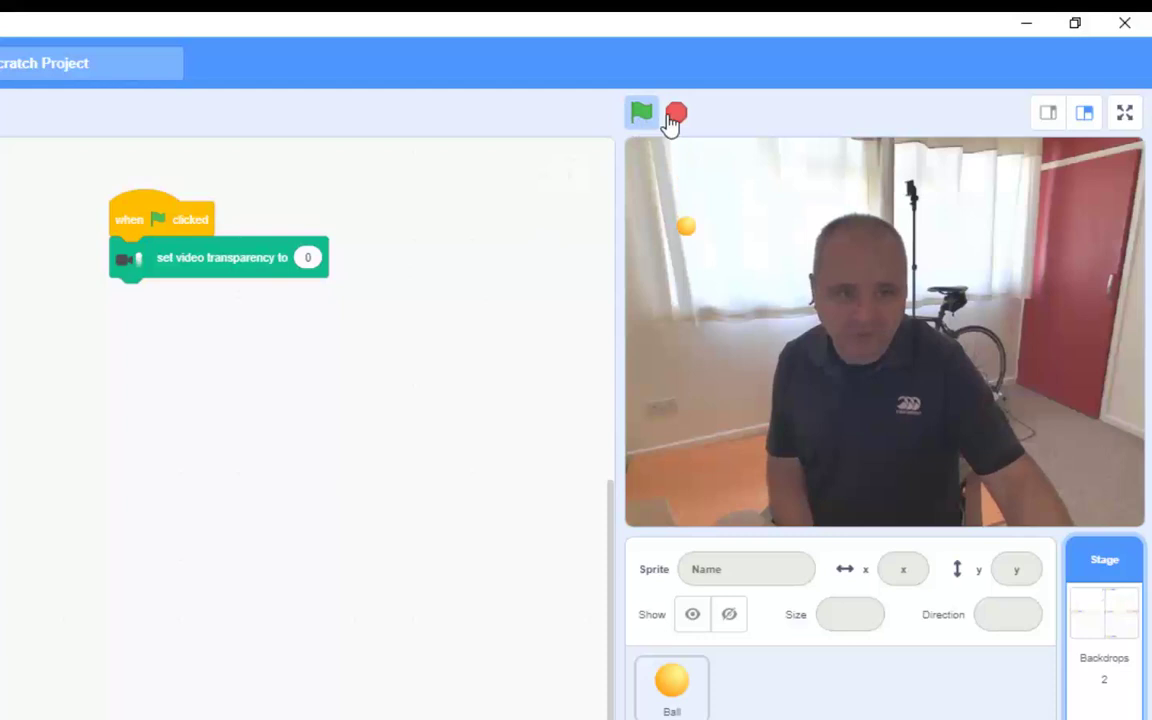
{"action": "mouse_move", "coordinate": [681, 113]}
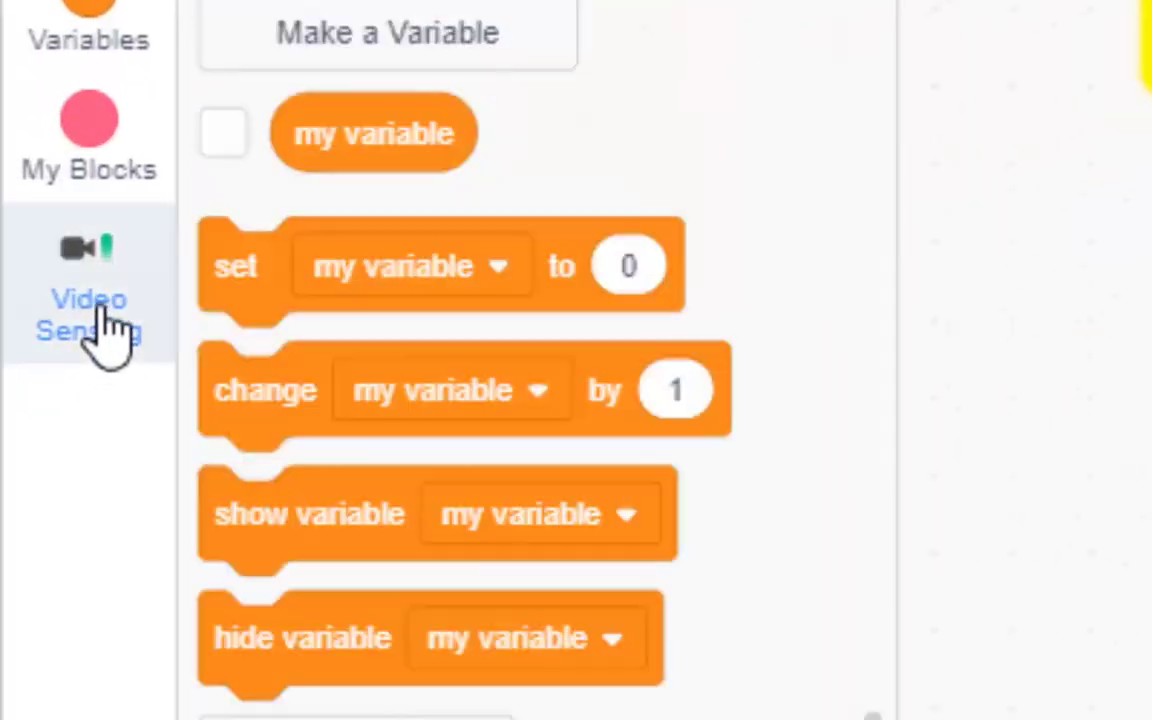
Add a Video Sensing 'video motion on sprite' block, keeping 'sprite' as the target.
{"action": "left_click", "coordinate": [88, 290]}
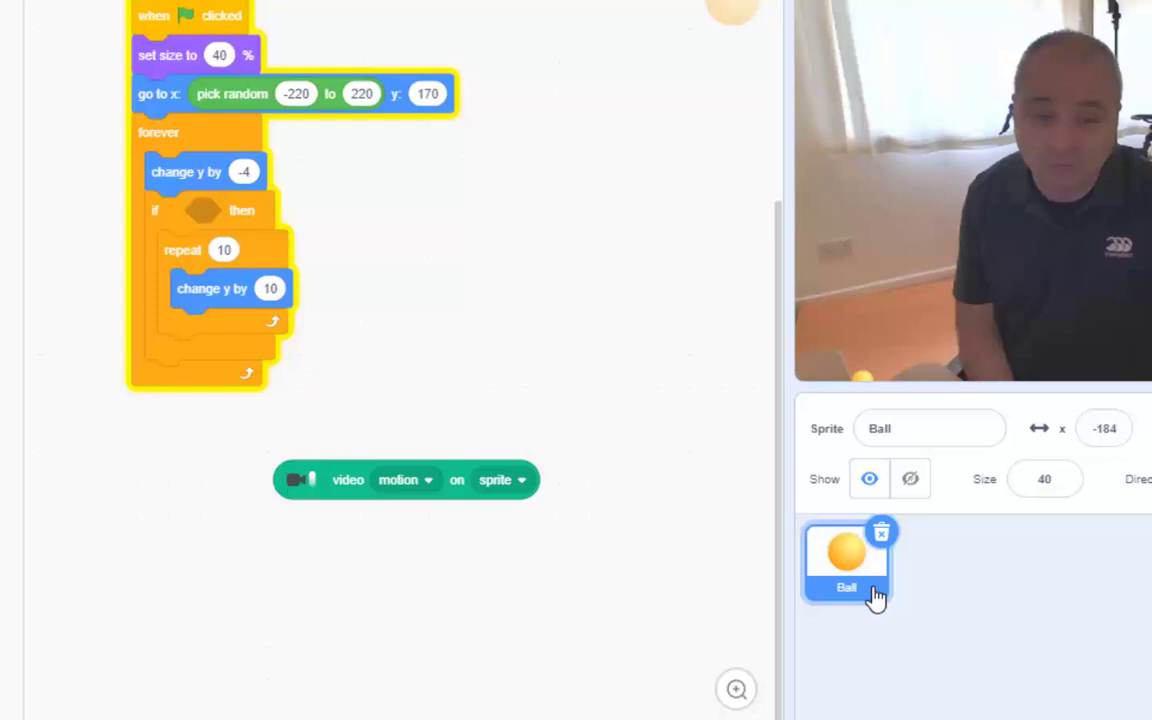
{"action": "left_click", "coordinate": [503, 480]}
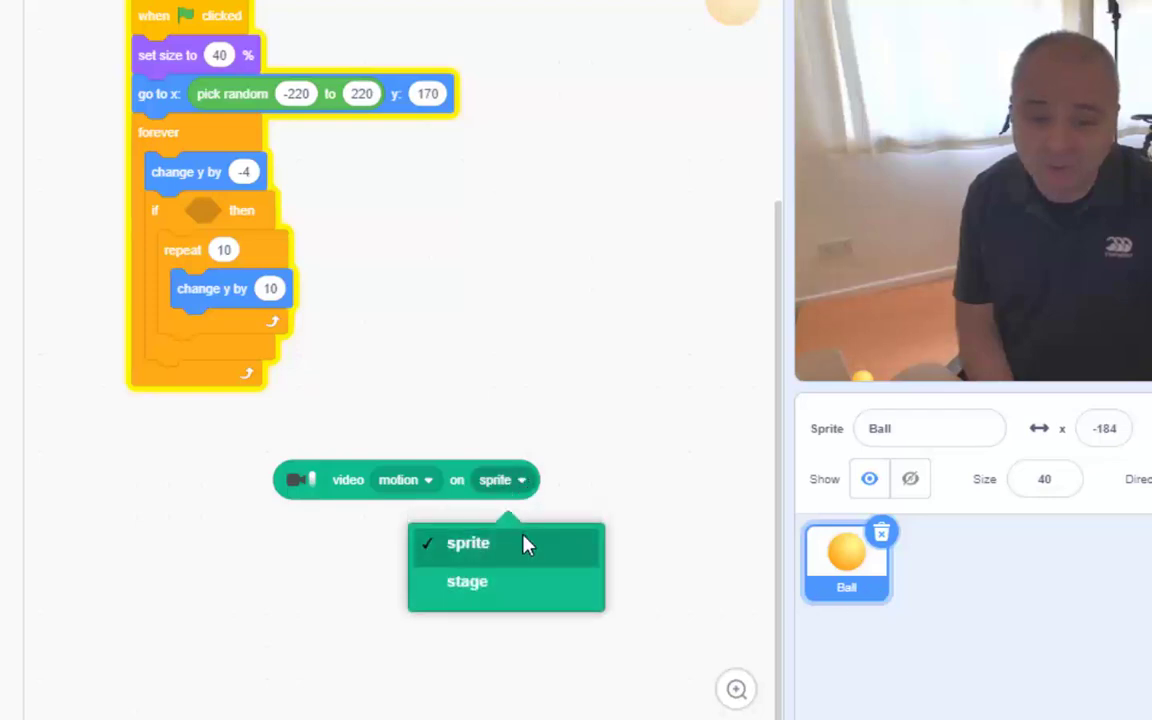
{"action": "left_click", "coordinate": [467, 543]}
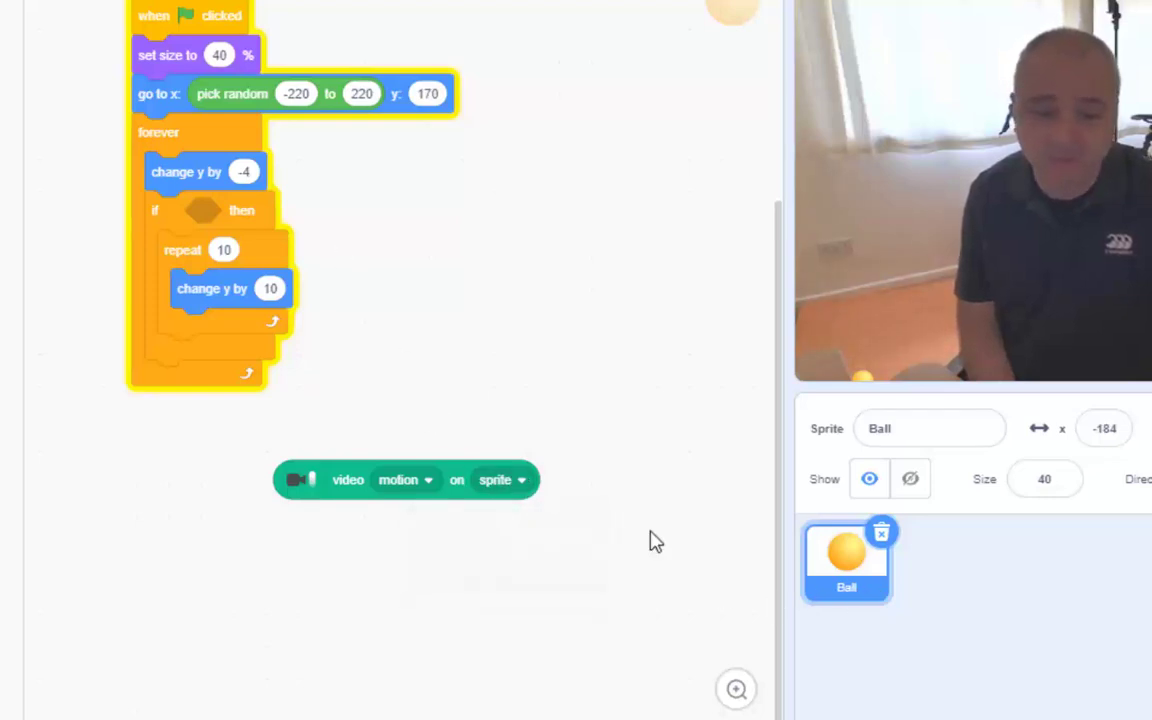
{"action": "mouse_move", "coordinate": [508, 488]}
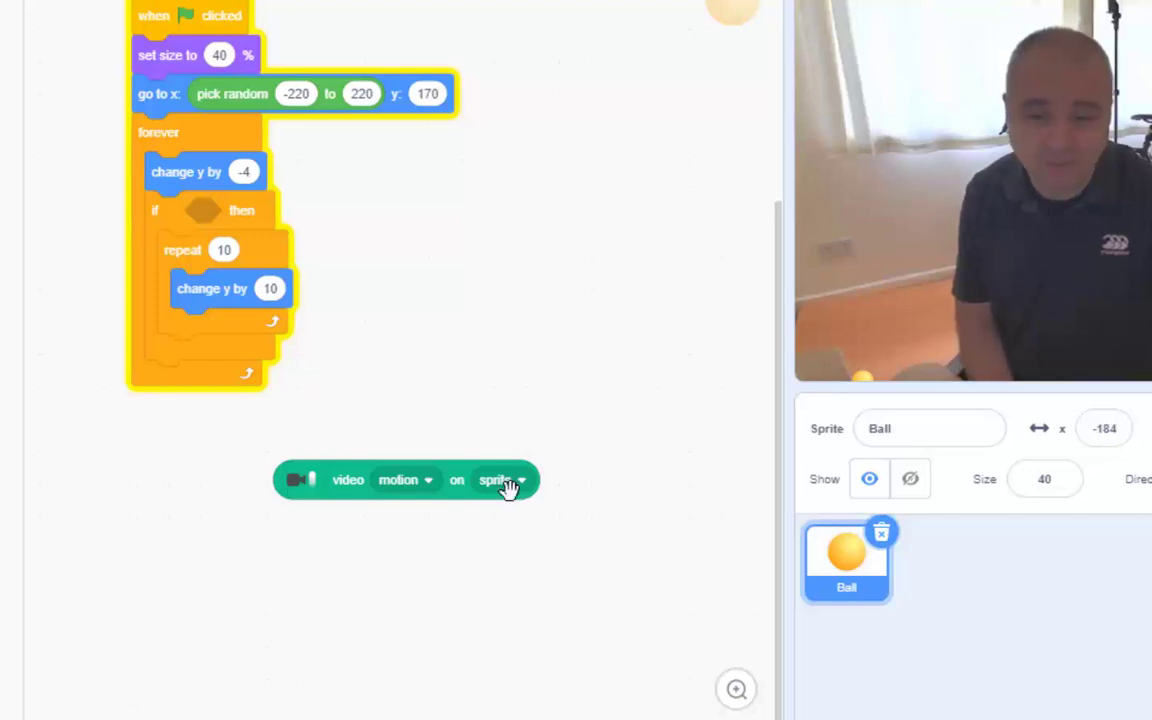
{"action": "mouse_move", "coordinate": [351, 485]}
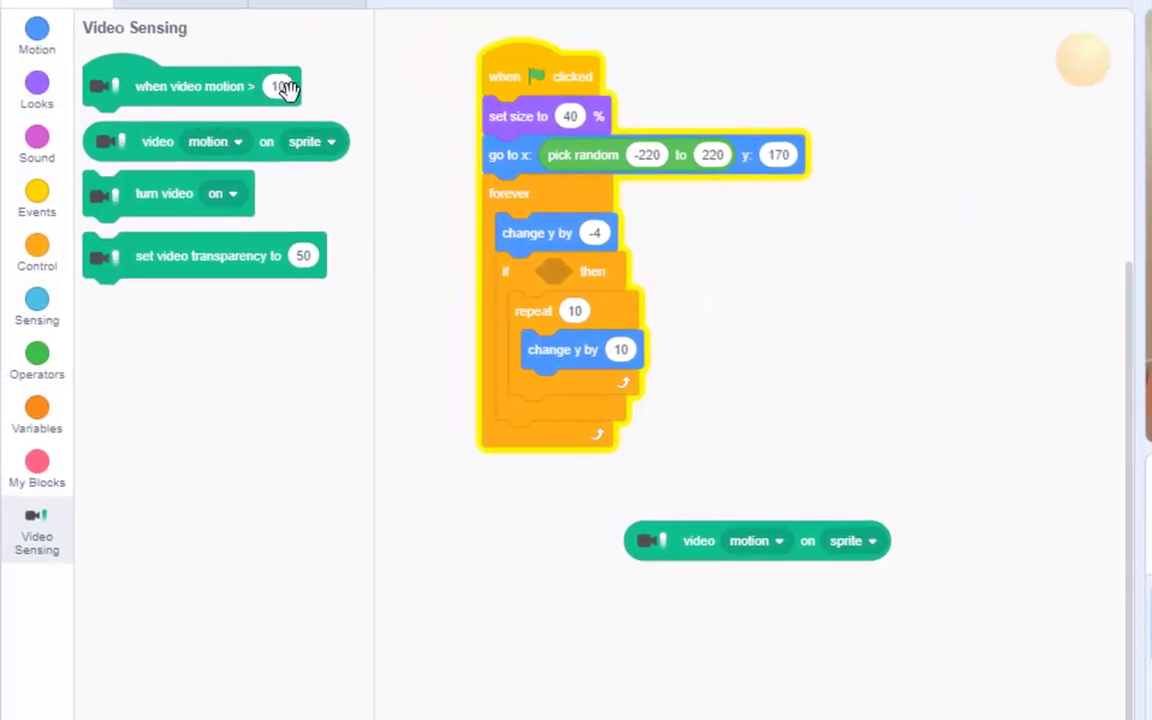
{"action": "mouse_move", "coordinate": [260, 386]}
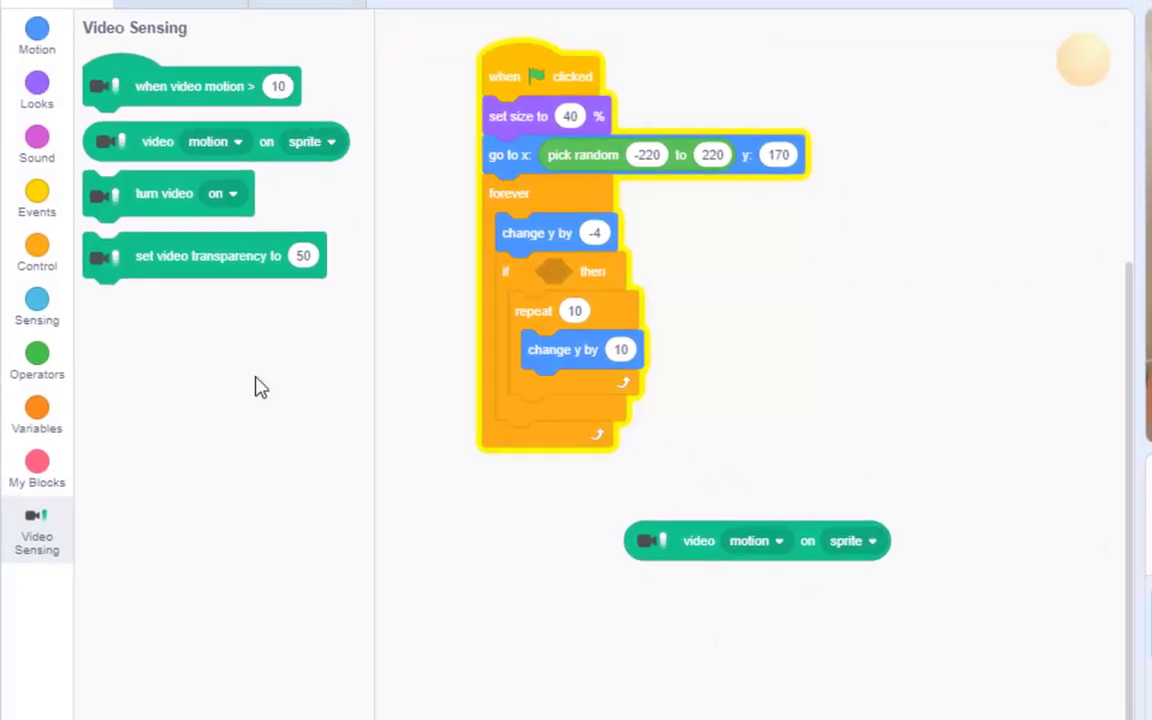
{"action": "left_click", "coordinate": [37, 355]}
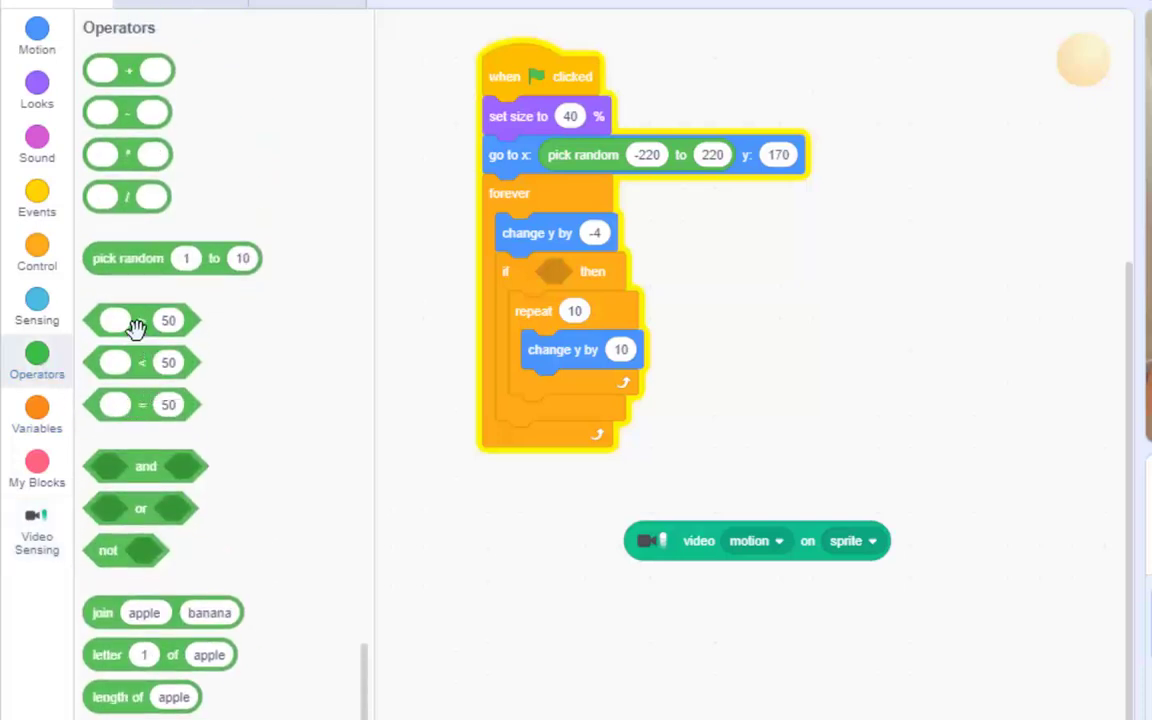
{"action": "left_click_drag", "start_coordinate": [140, 320], "coordinate": [900, 432]}
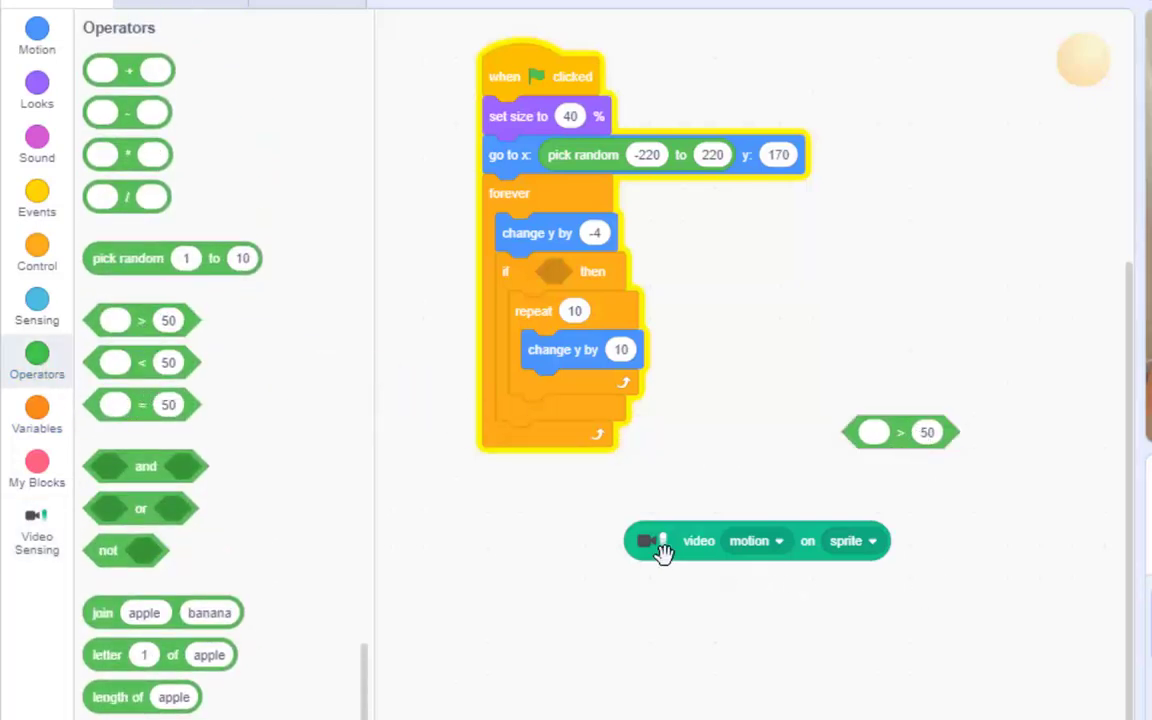
{"action": "mouse_move", "coordinate": [698, 632]}
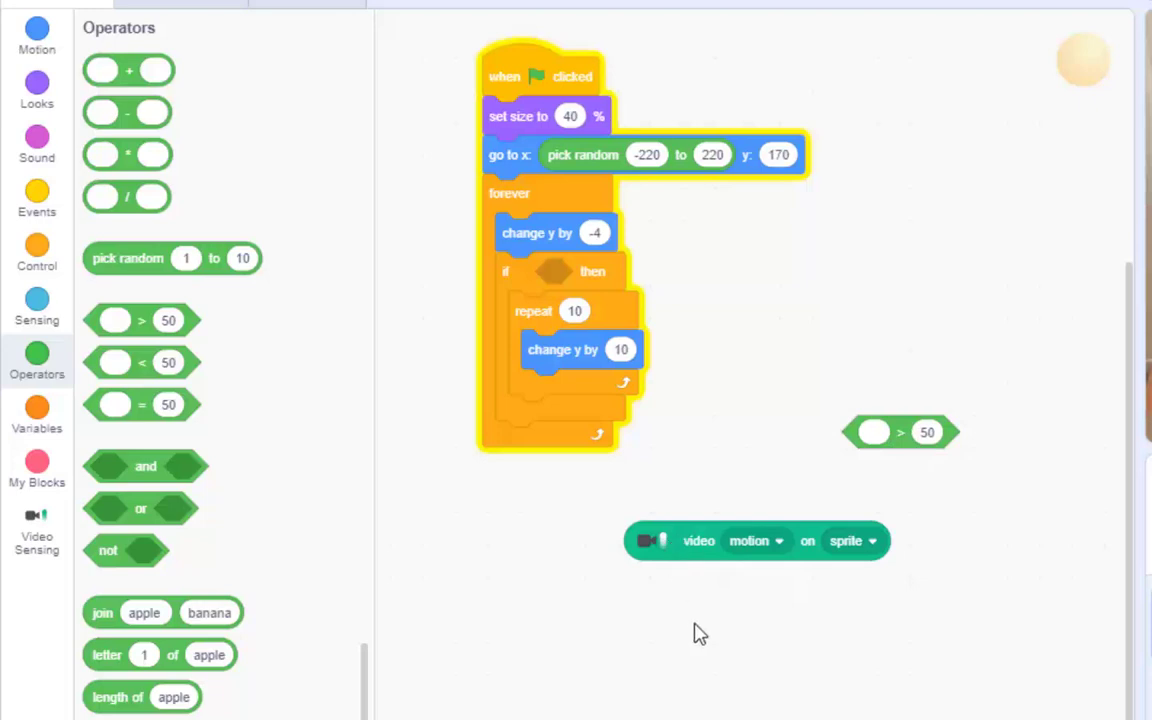
{"action": "mouse_move", "coordinate": [710, 589]}
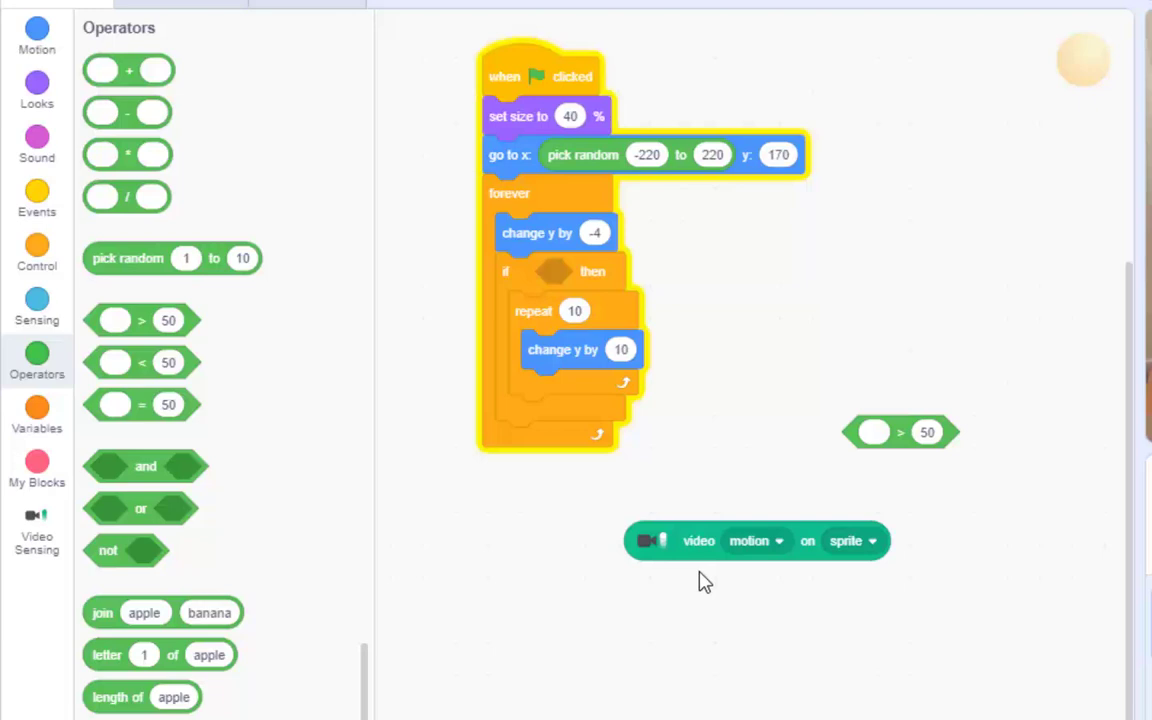
{"action": "mouse_move", "coordinate": [682, 392]}
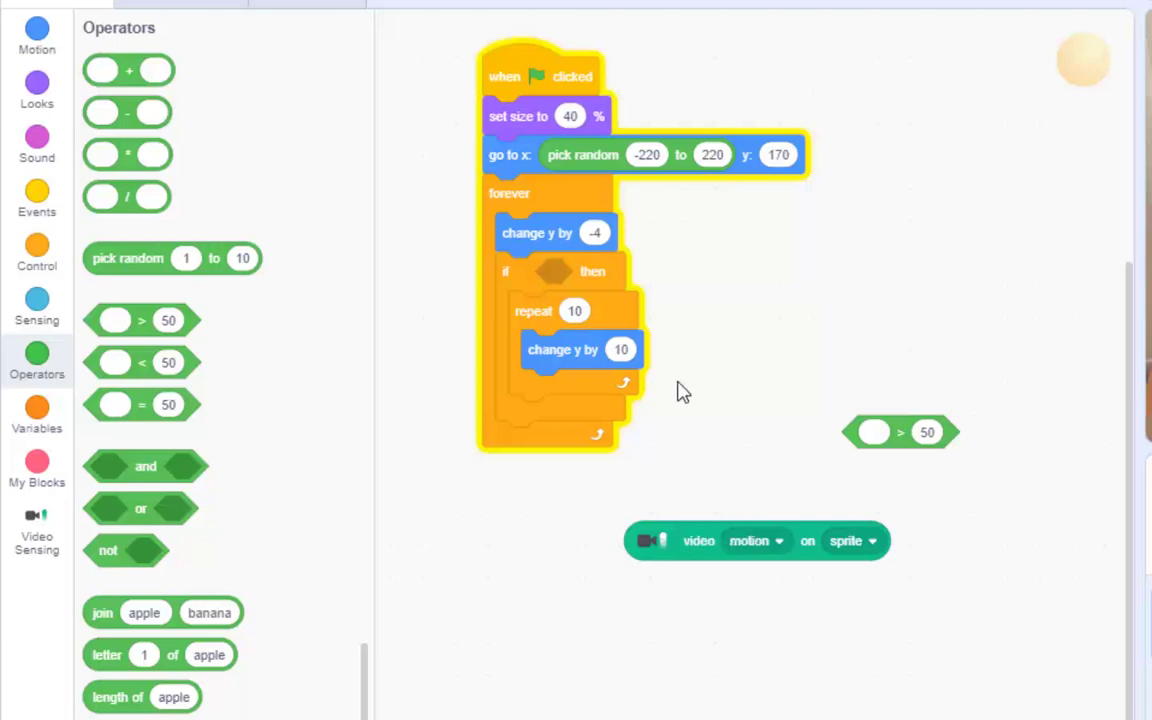
{"action": "mouse_move", "coordinate": [694, 547]}
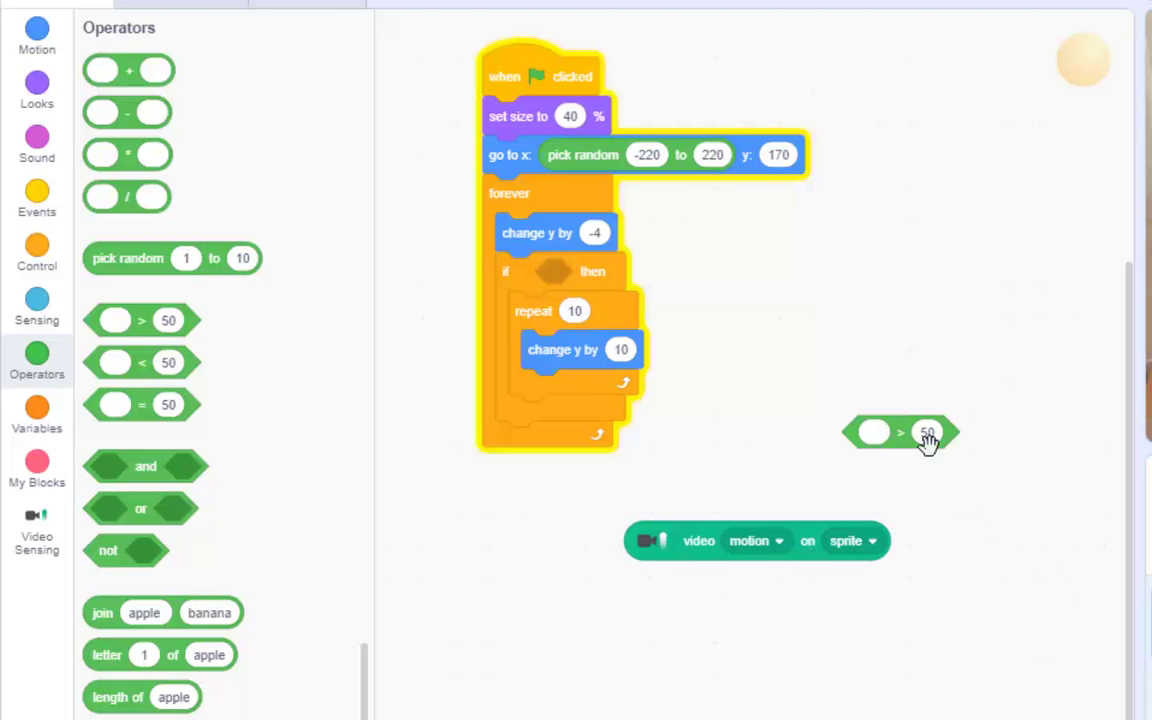
{"action": "mouse_move", "coordinate": [978, 576]}
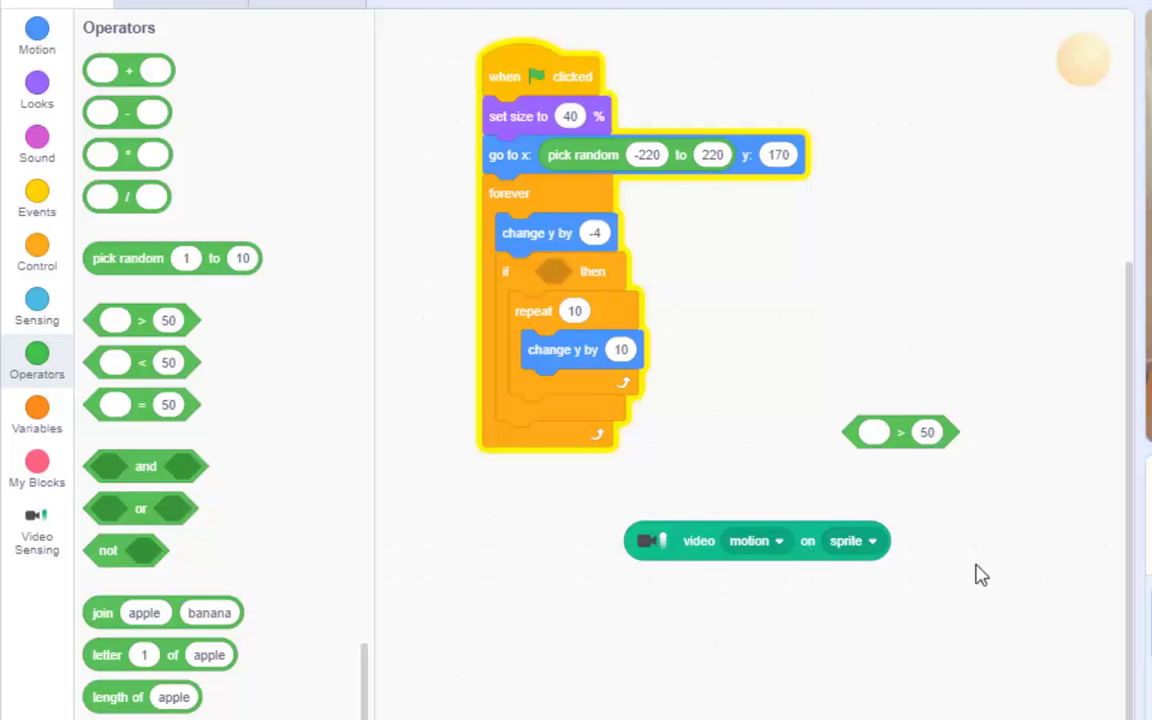